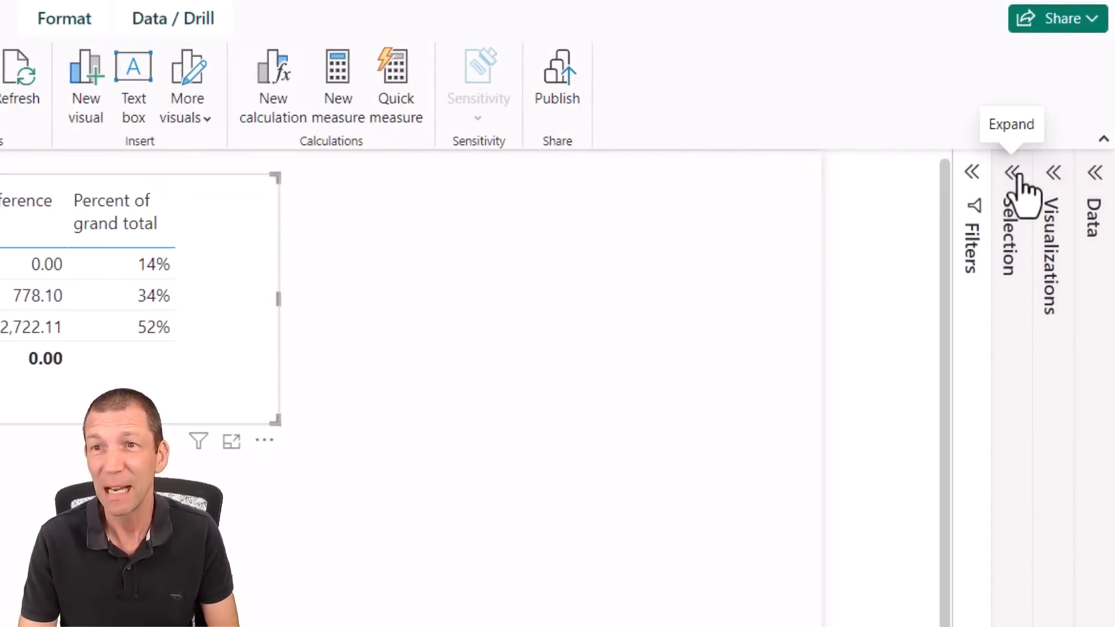
Expand the Selection pane to list the page's visual layers.
left_click(1011, 172)
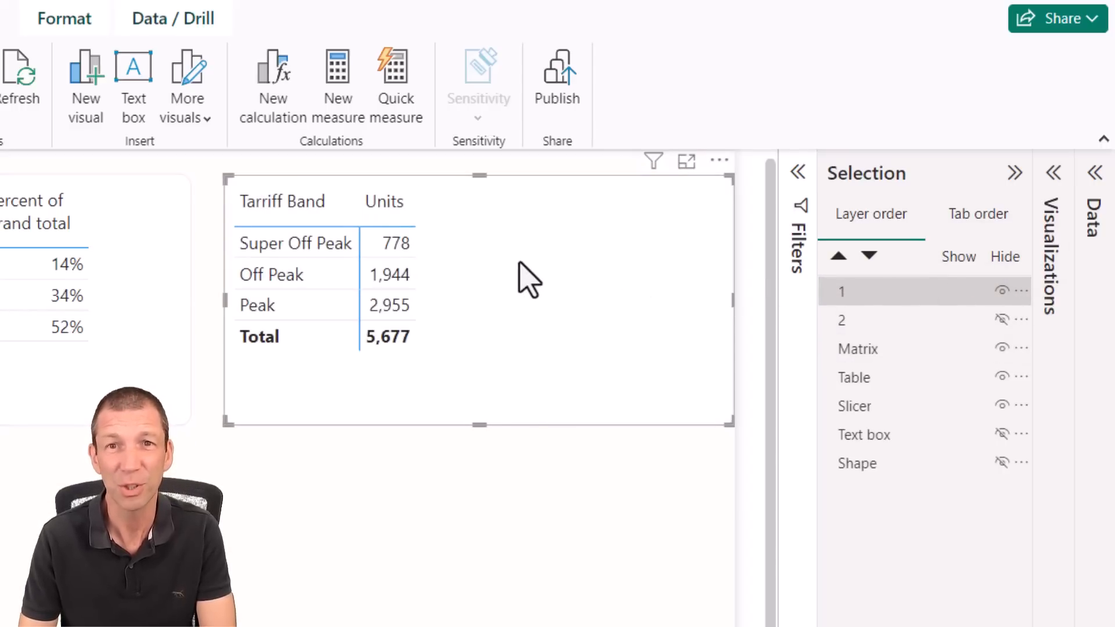
mouse_move(273, 79)
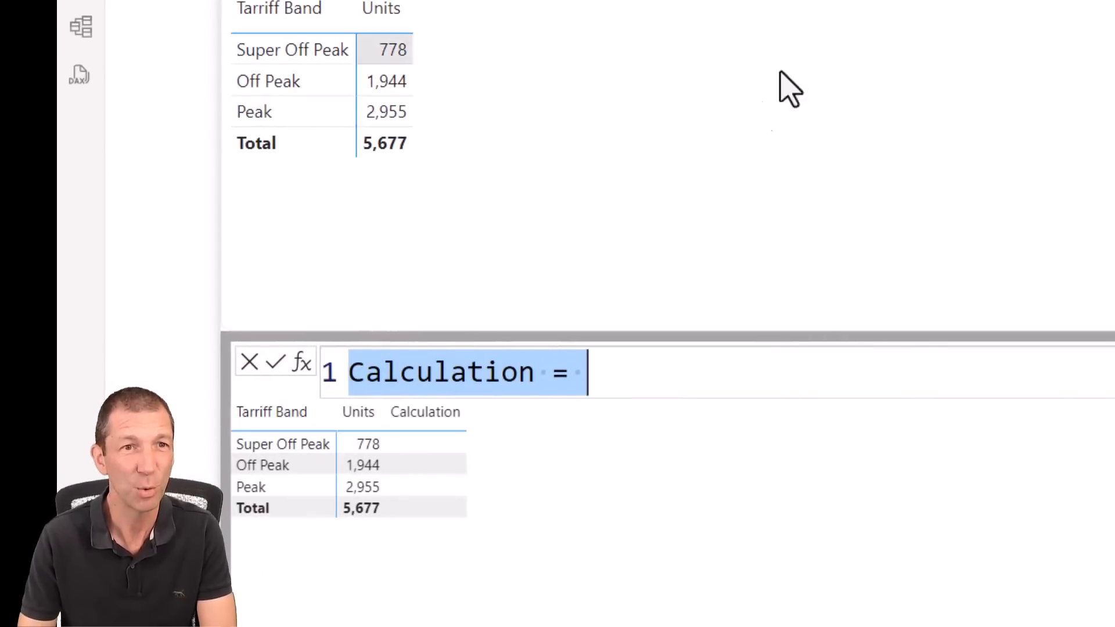
mouse_move(594, 266)
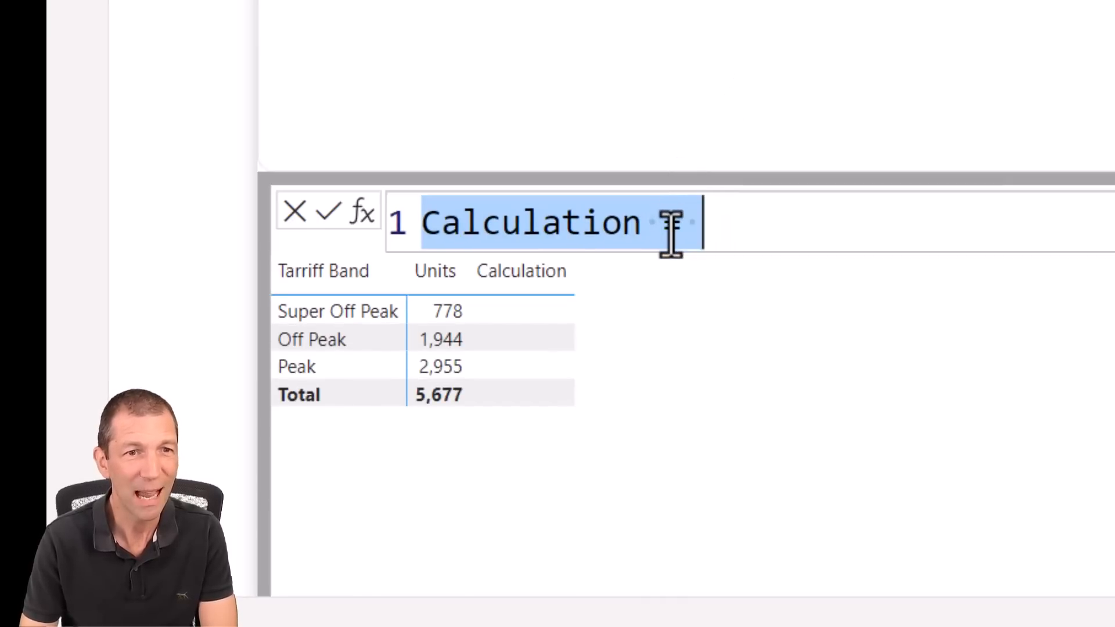
Create a Cumulative calculation from the Running sum template as RUNNINGSUM of [Units].
type("=")
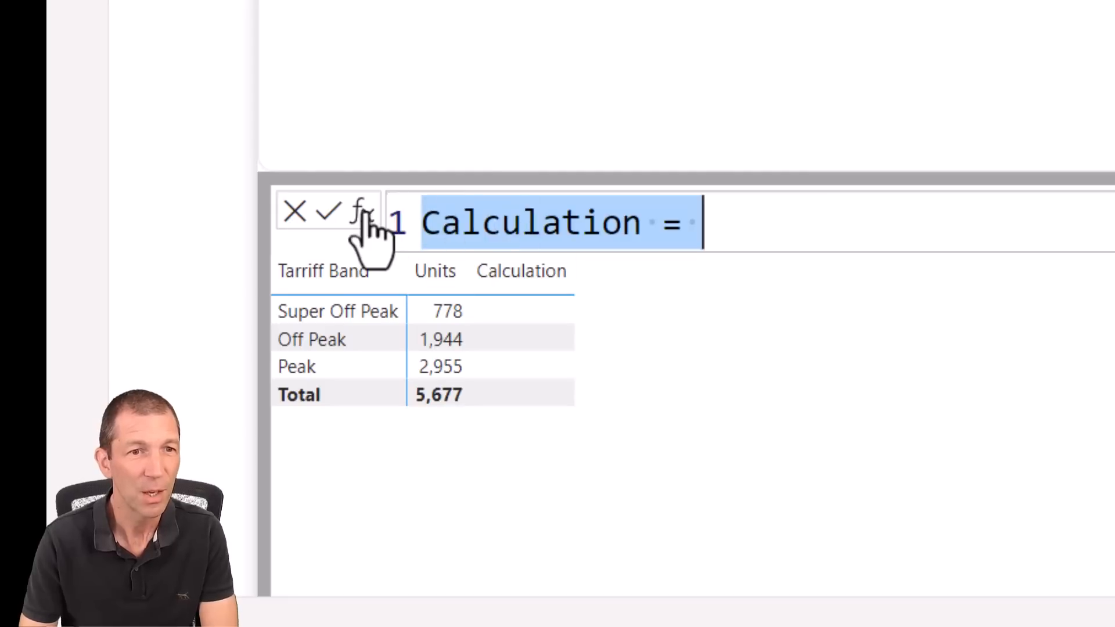
left_click(362, 213)
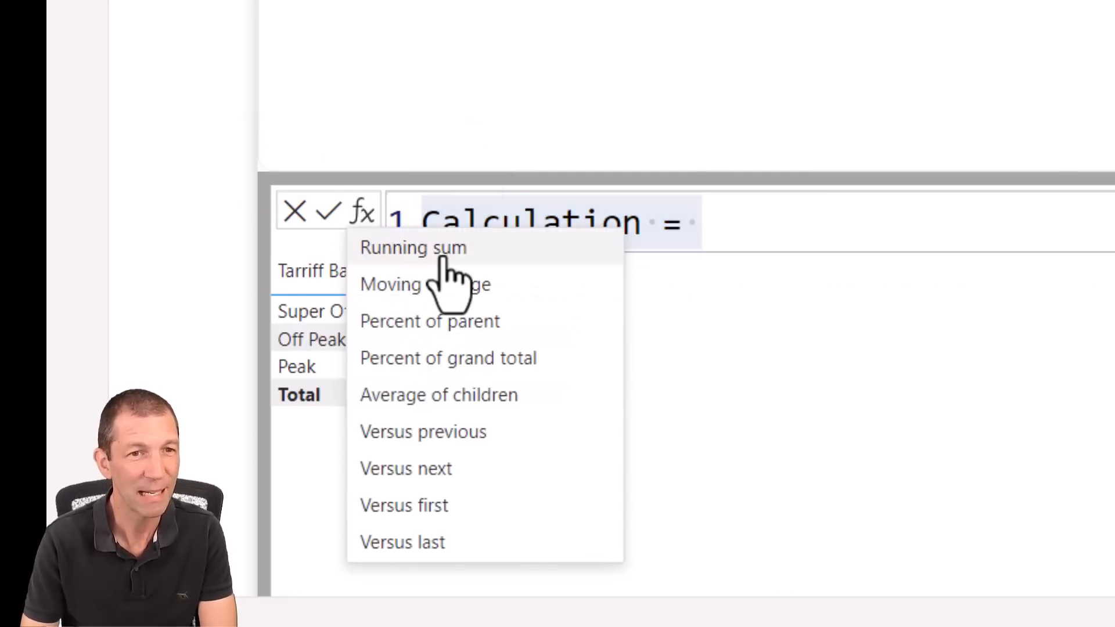
mouse_move(497, 358)
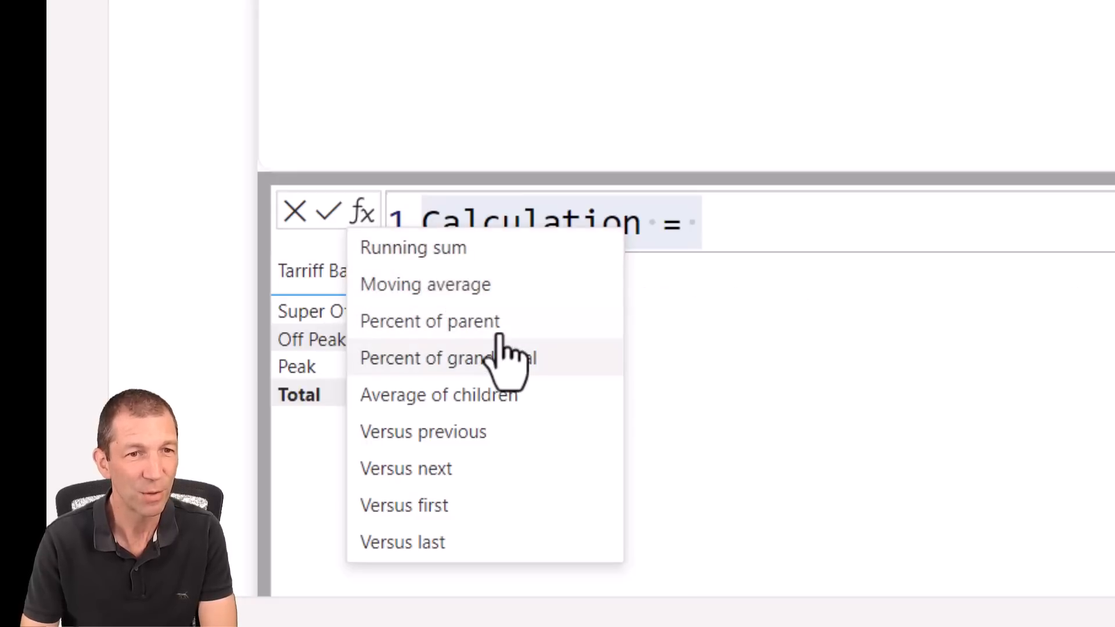
mouse_move(491, 504)
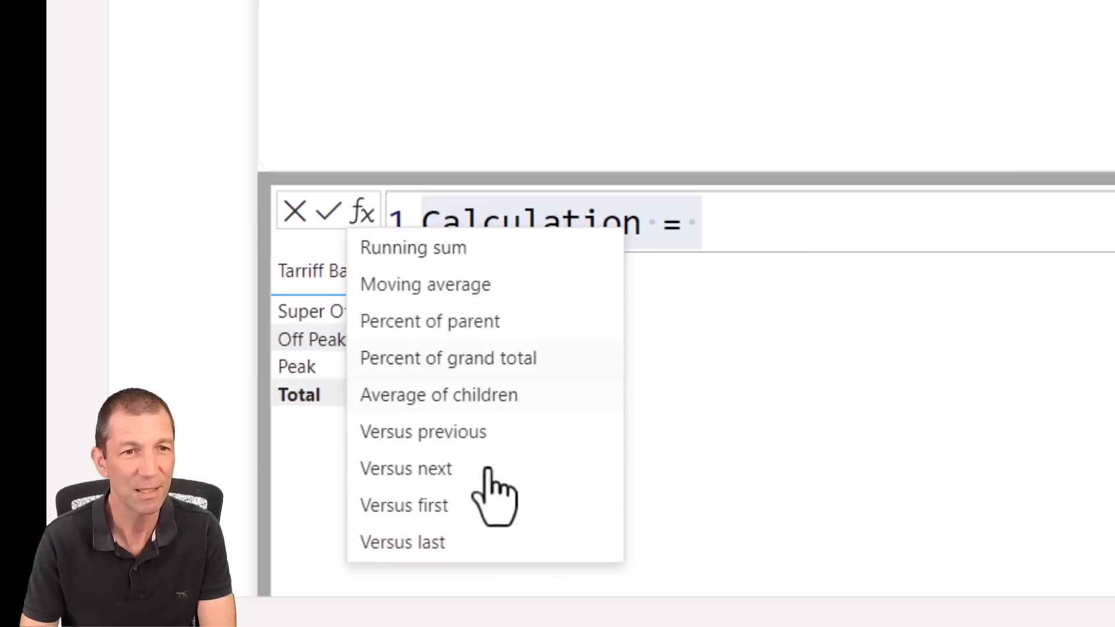
left_click(412, 247)
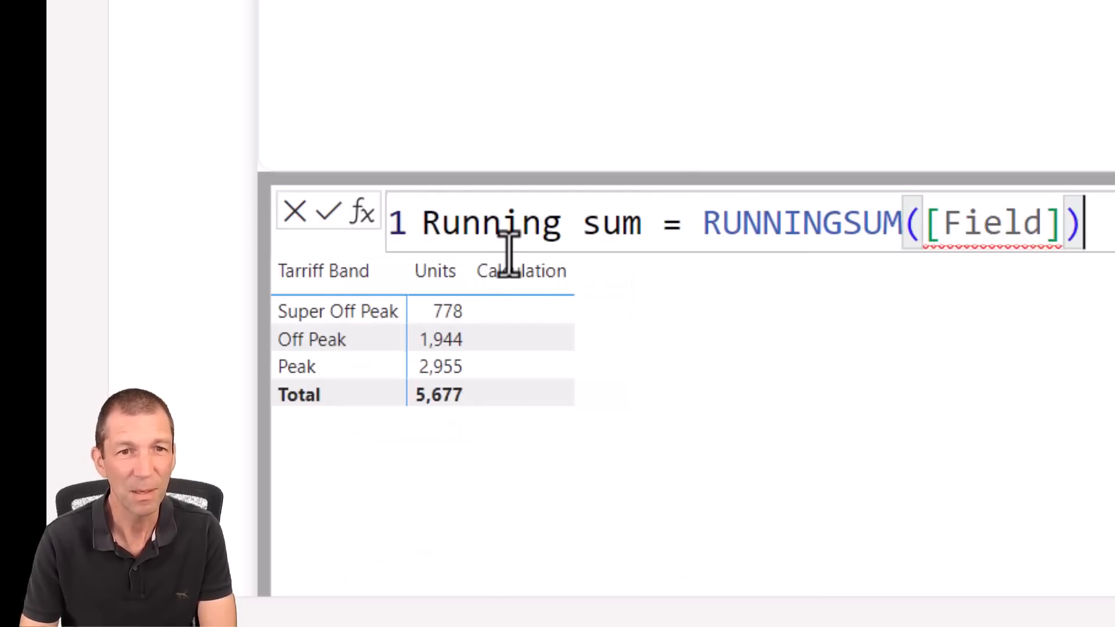
double_click(491, 222)
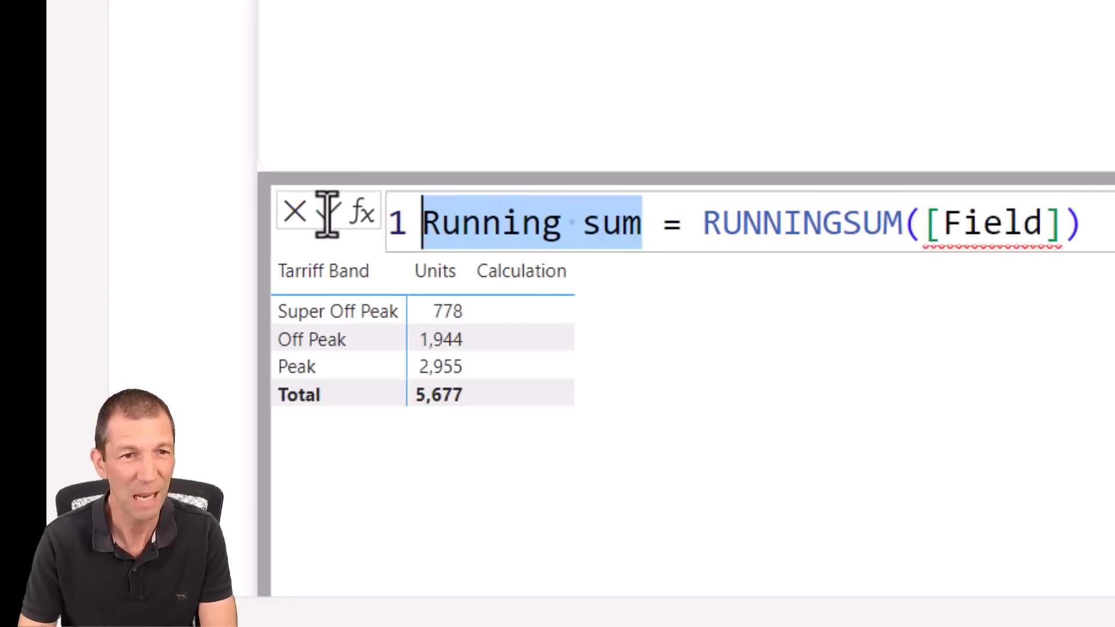
type("C")
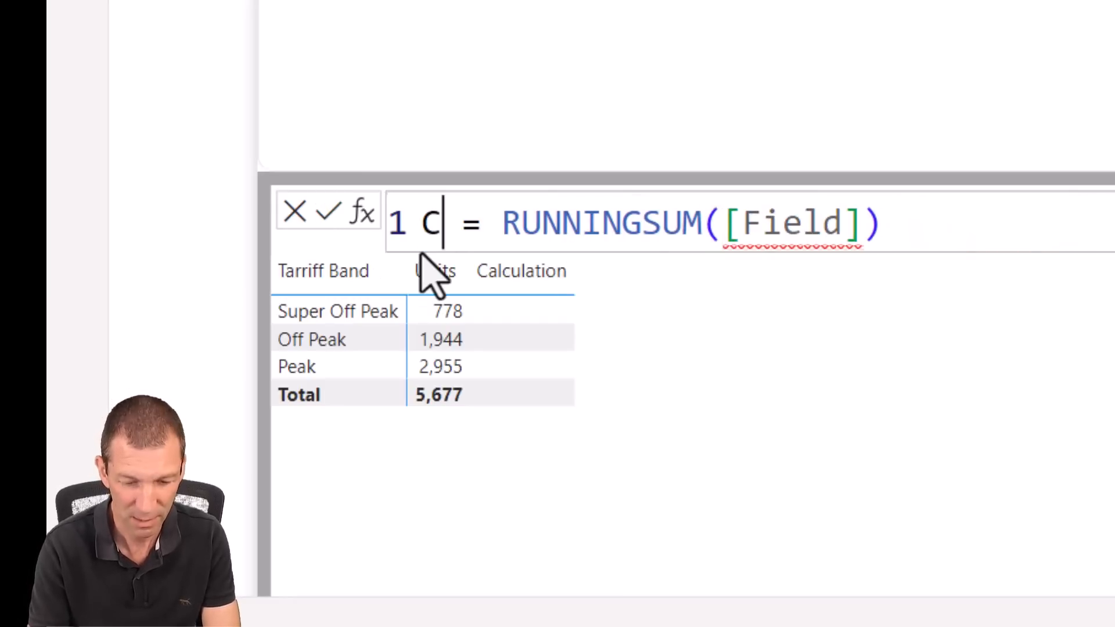
type("umula")
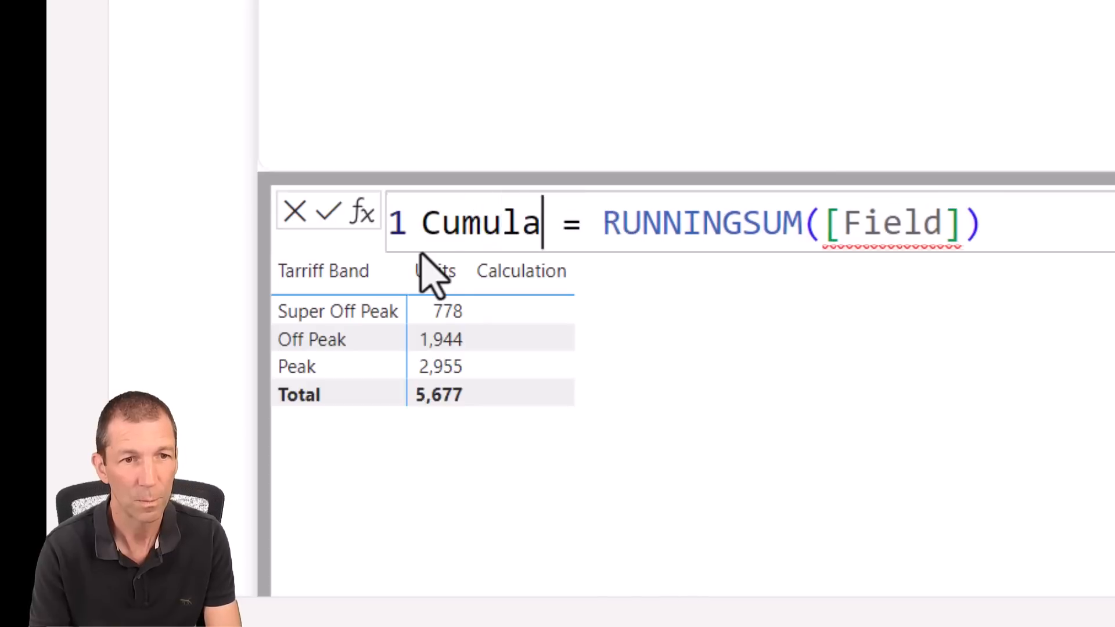
type("tive")
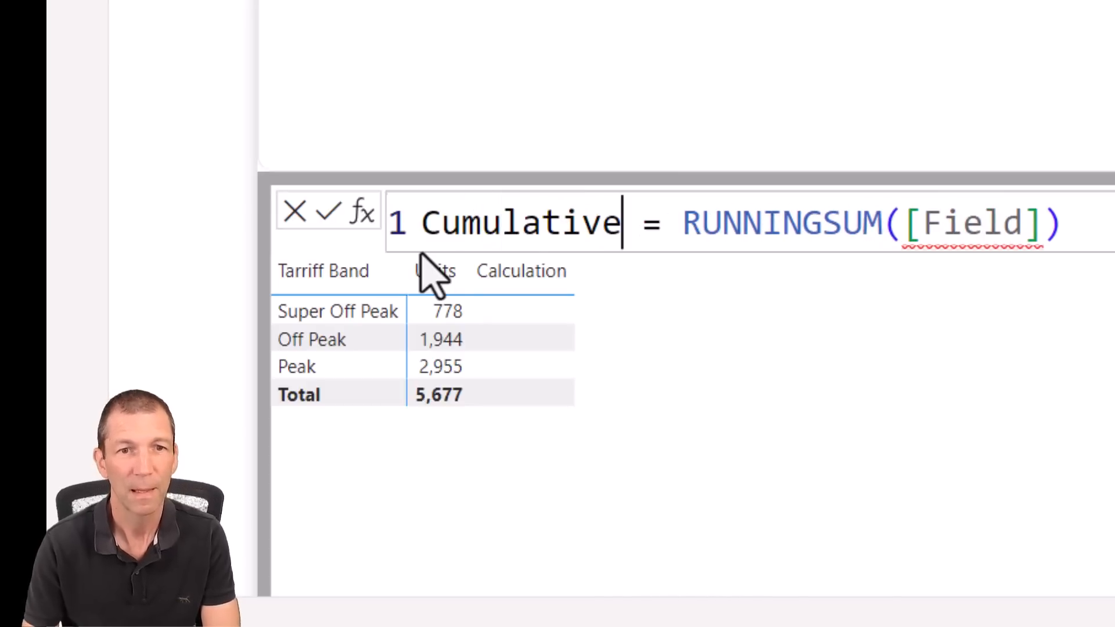
double_click(967, 223)
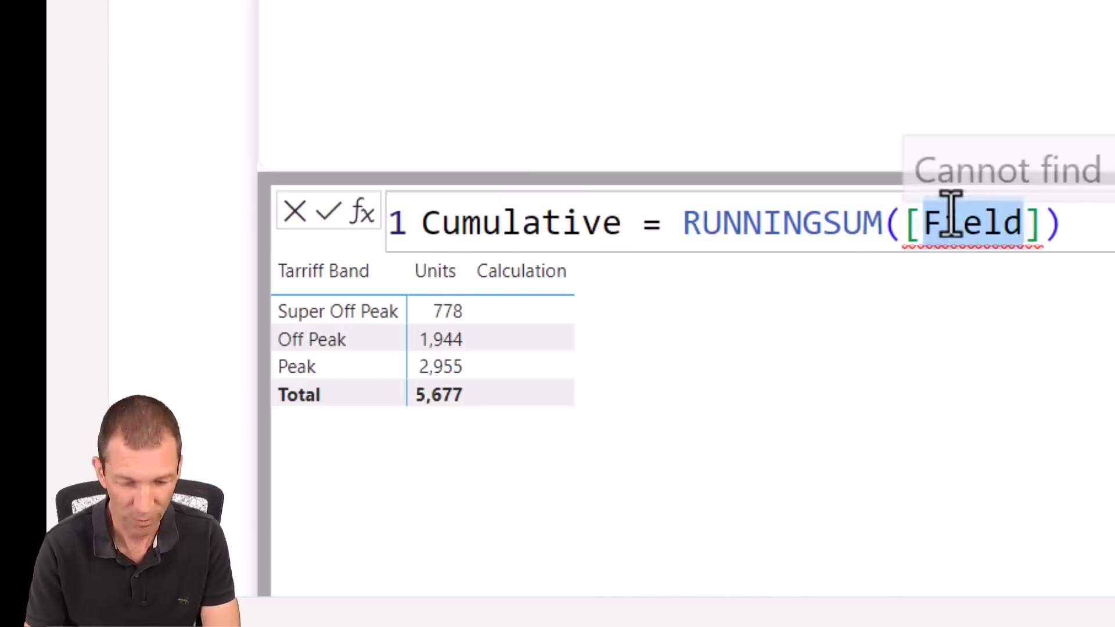
type("Units")
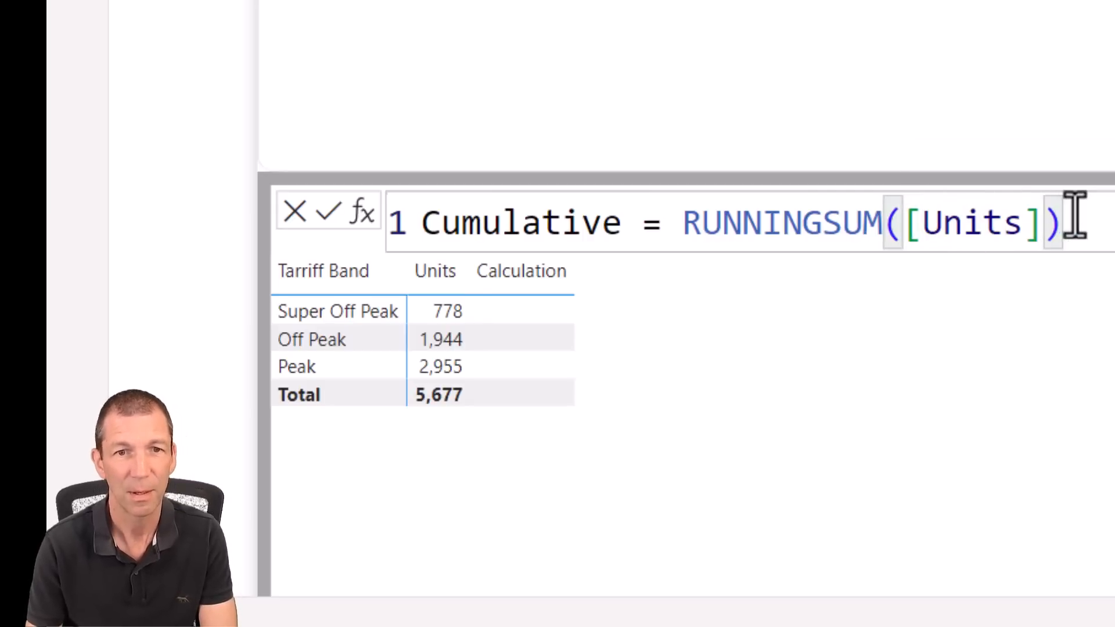
left_click(995, 223)
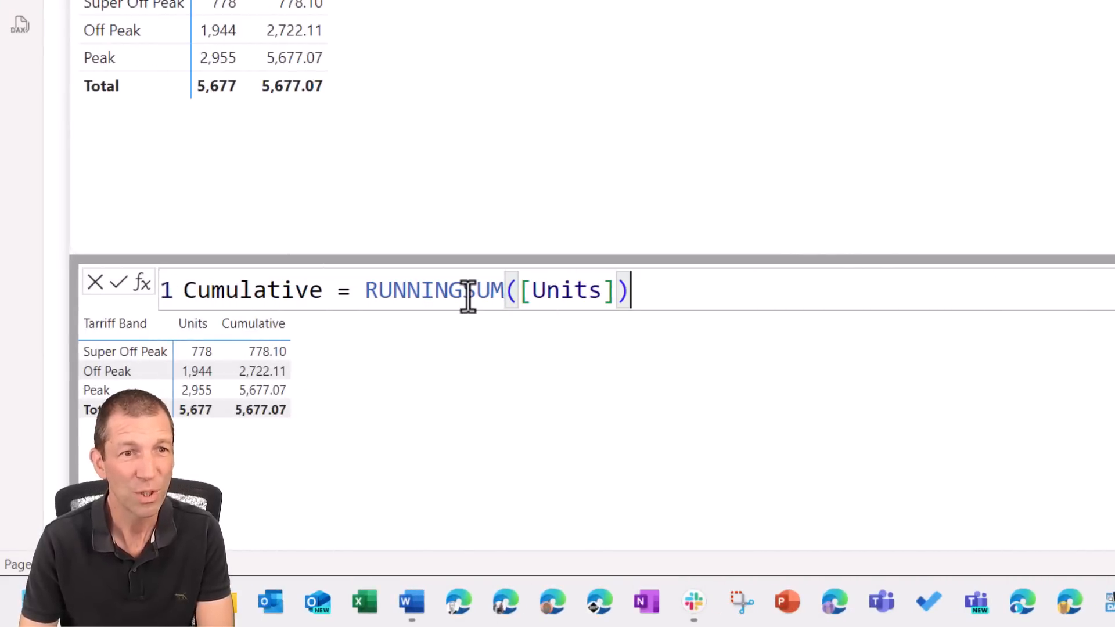
mouse_move(143, 285)
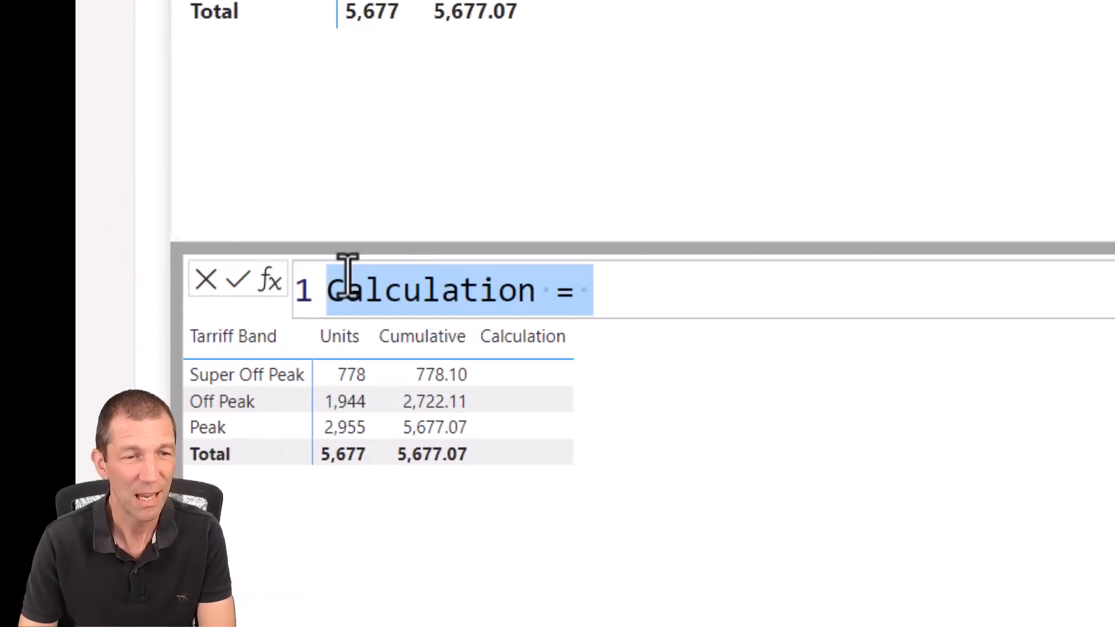
Define the visual calculation Diff = [Units] - [Cumulative].
type("Diff")
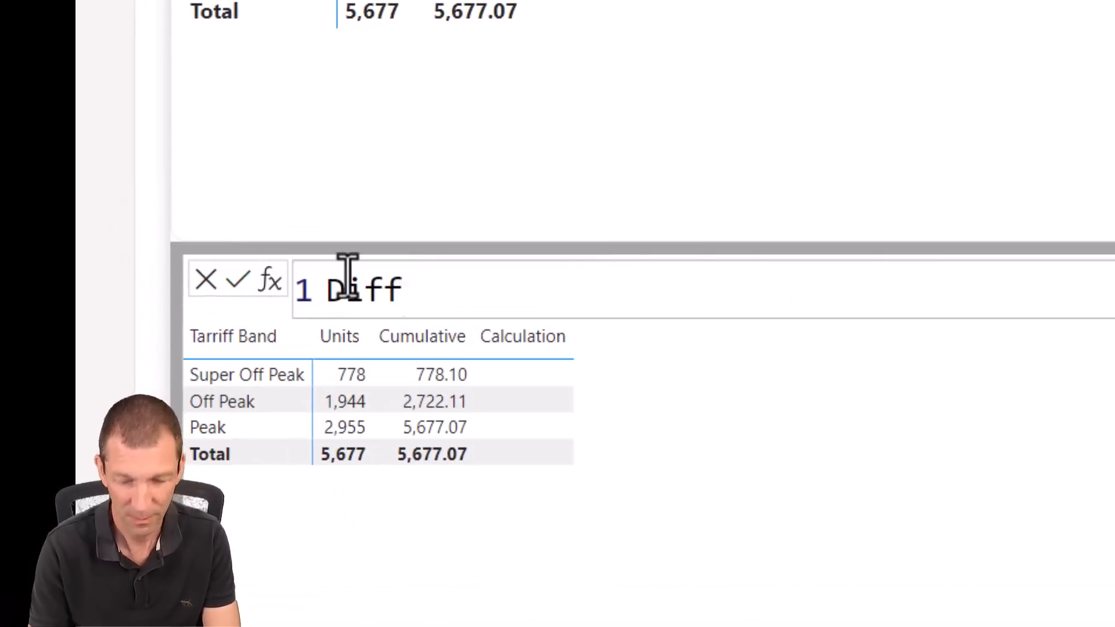
type("=")
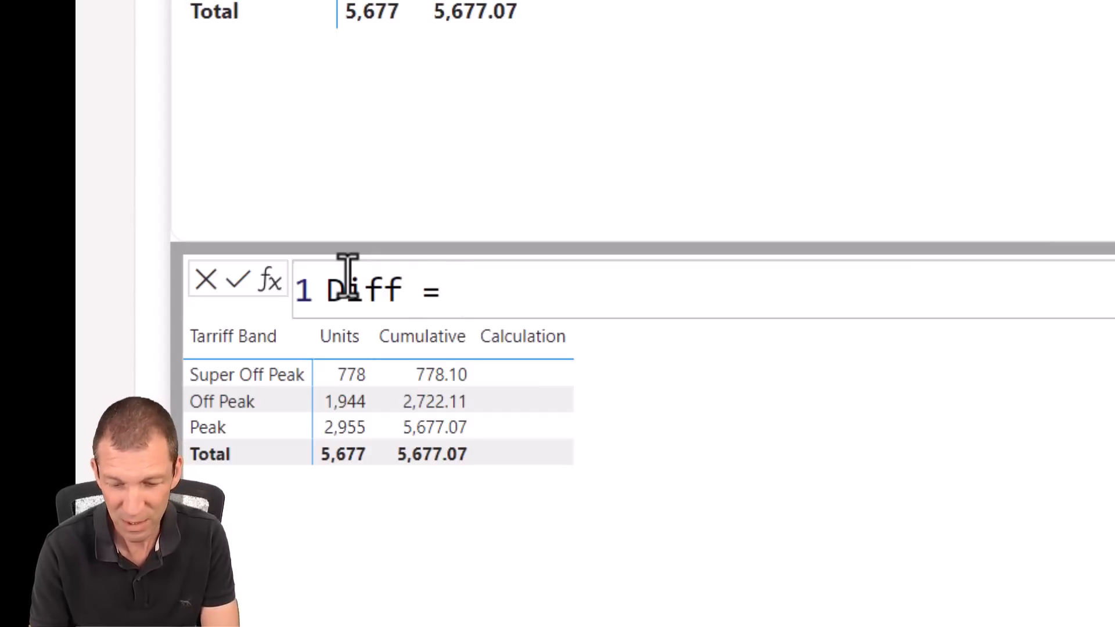
type("[Units]")
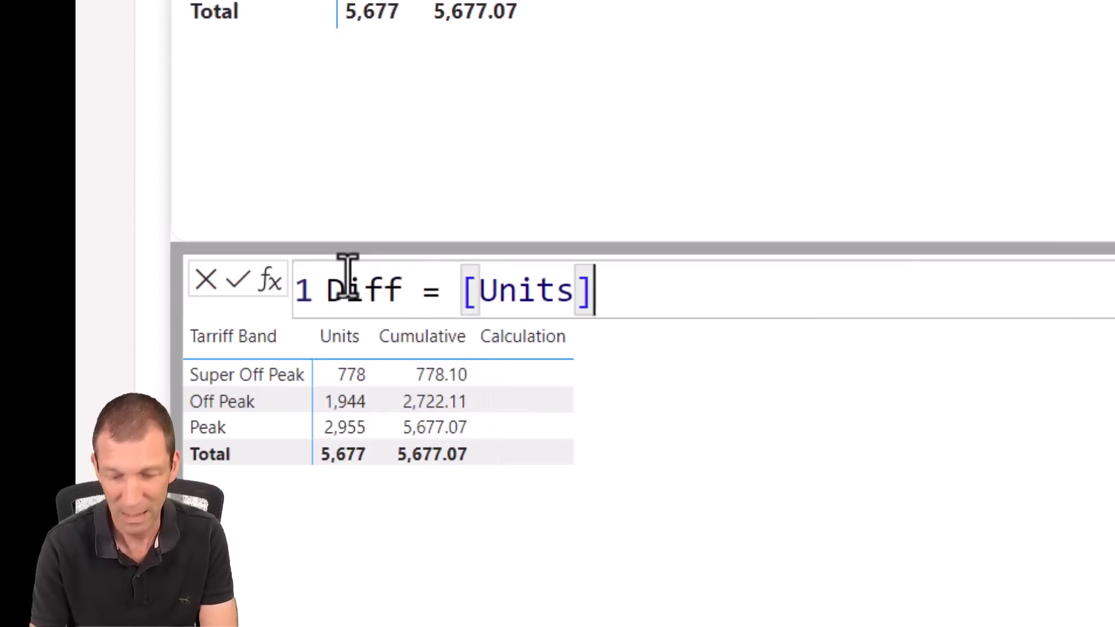
type("-")
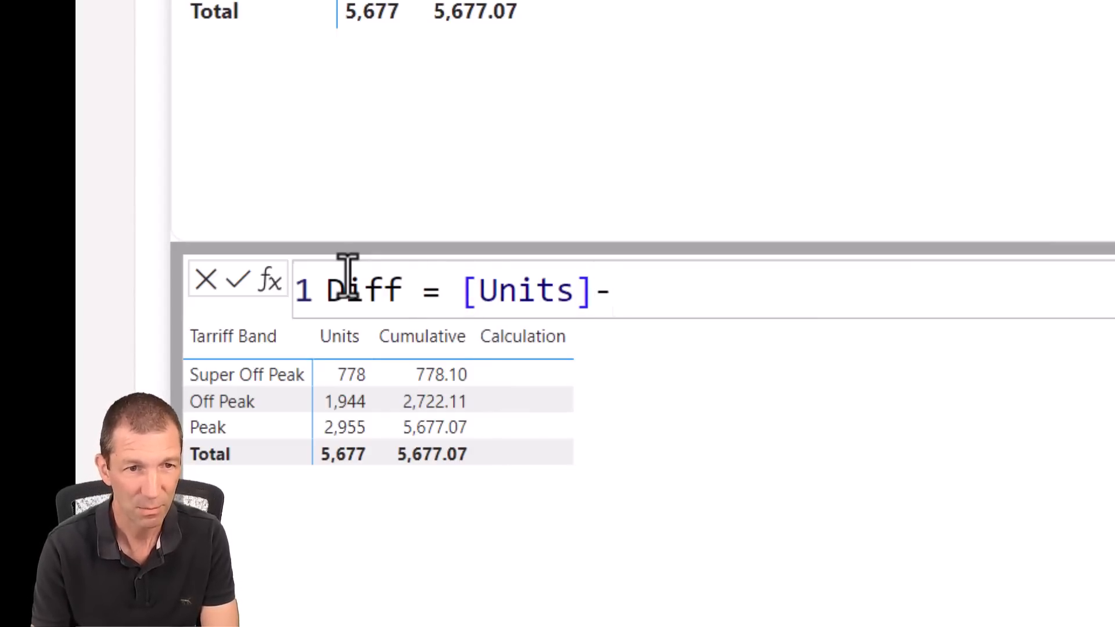
type("[Cumulative]")
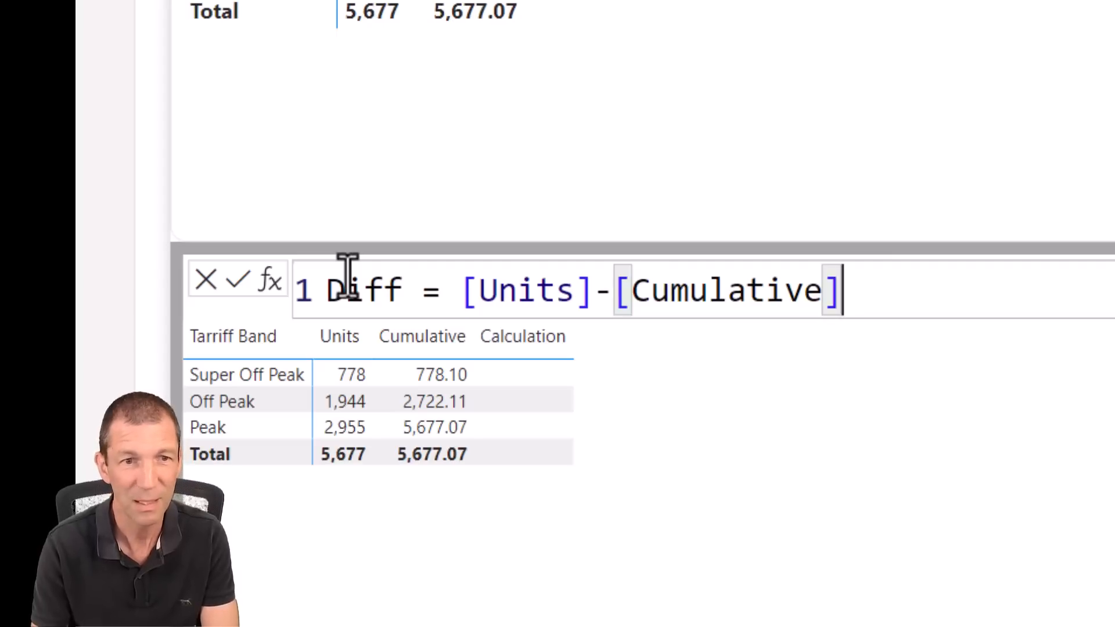
key("ctrl+a")
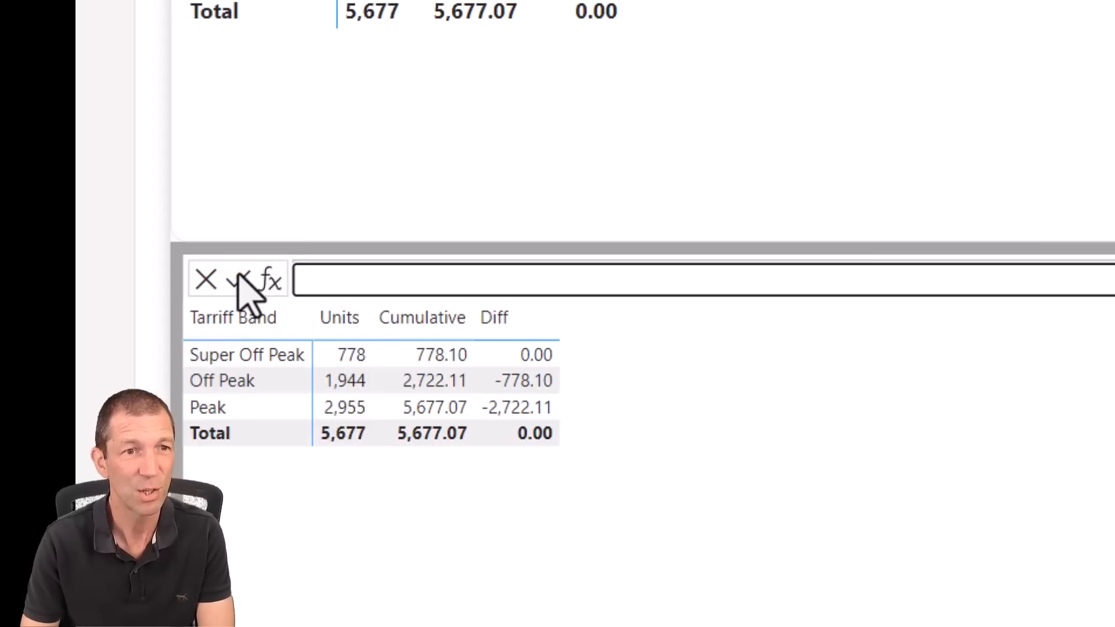
Insert the Percent of grand total template with Units as the field and ROWS as axis.
left_click(272, 279)
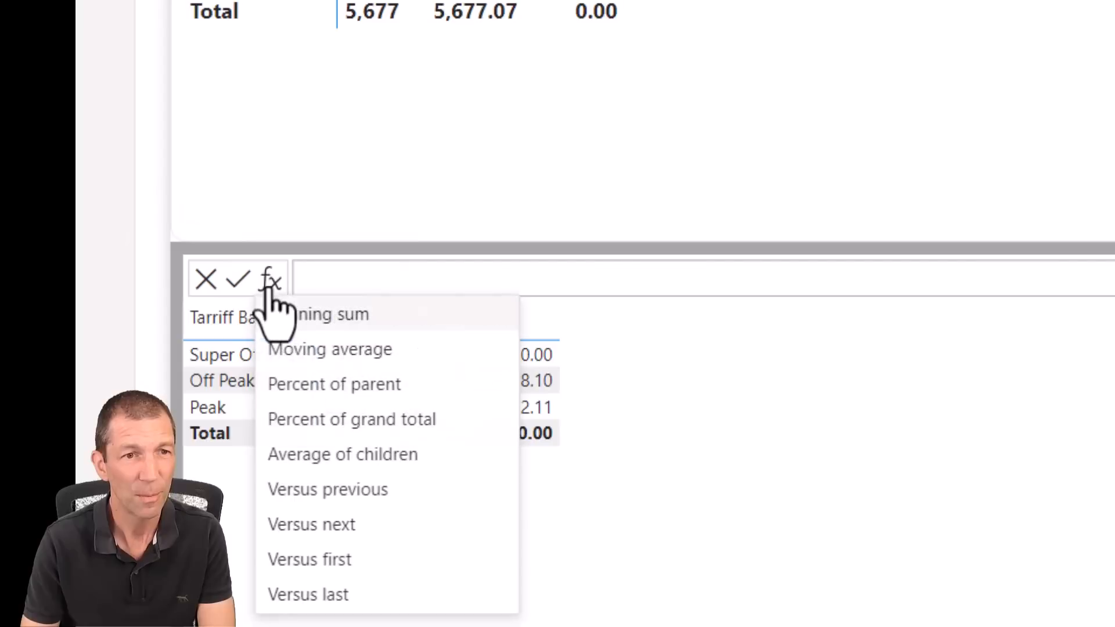
mouse_move(351, 419)
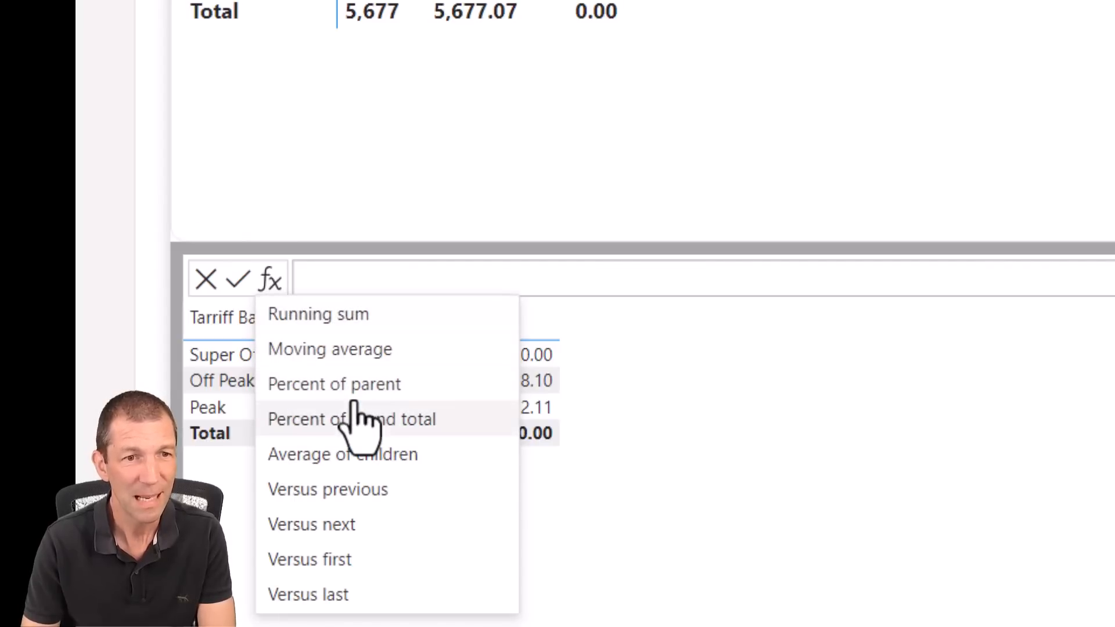
left_click(352, 419)
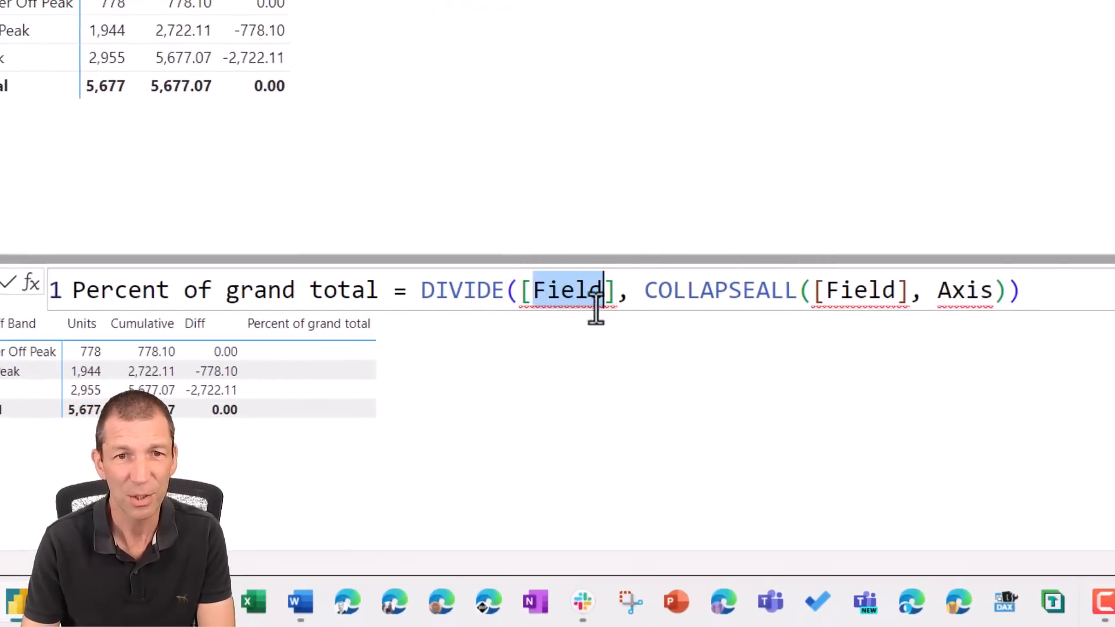
mouse_move(640, 334)
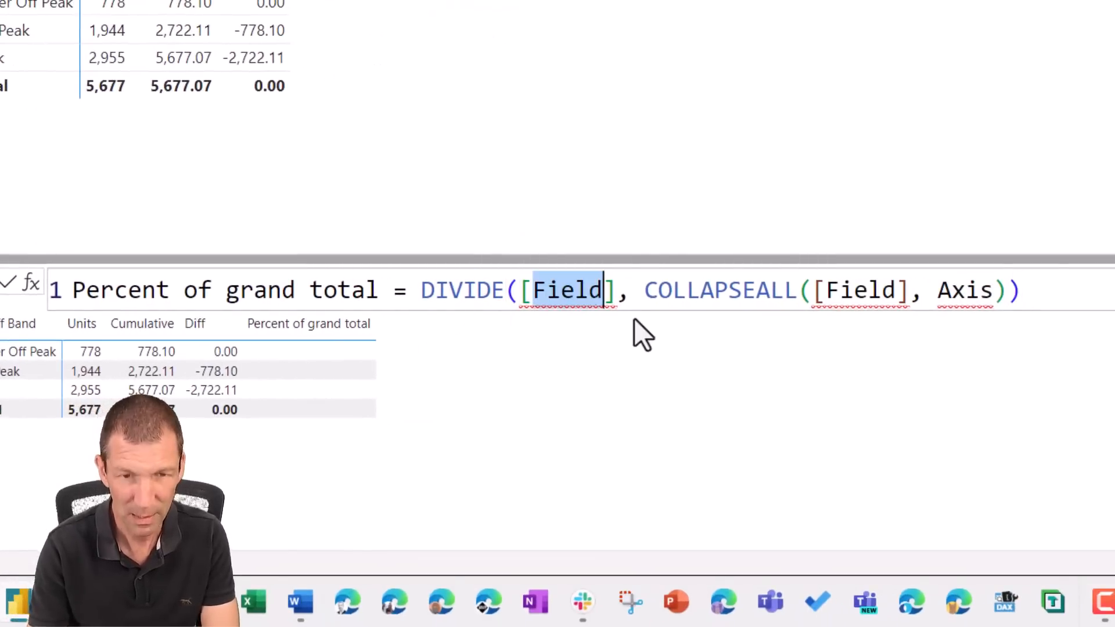
type("Units")
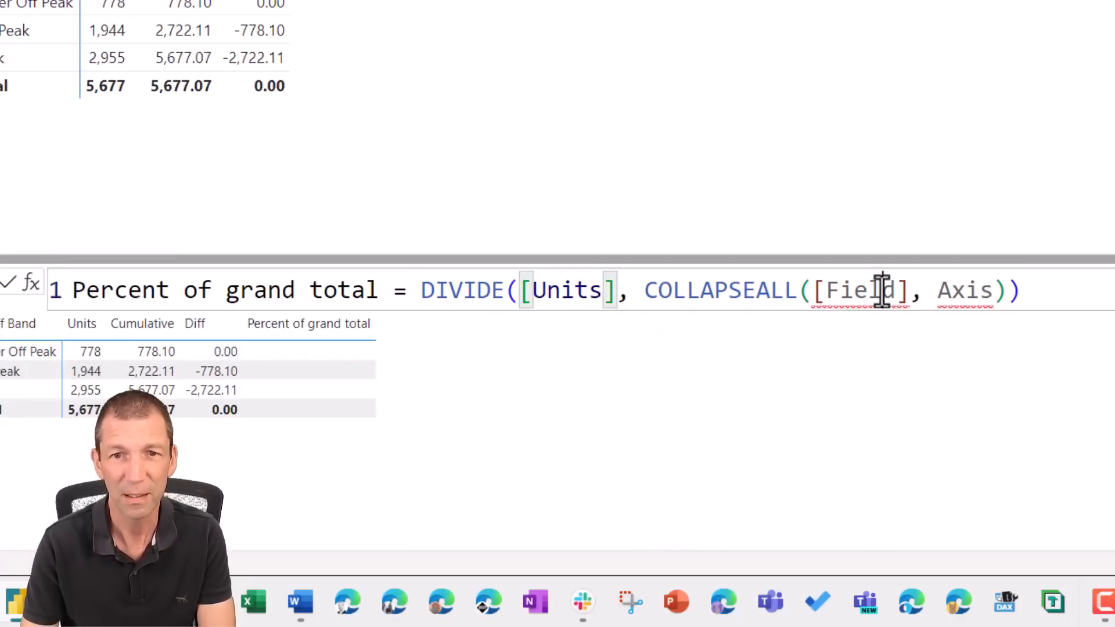
type("Uni")
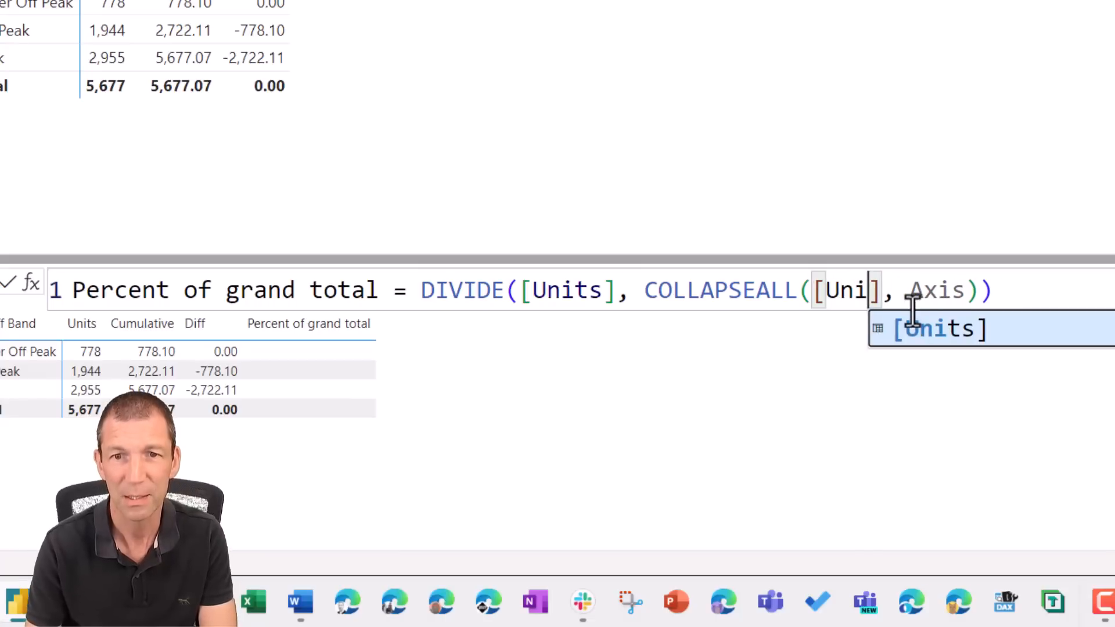
key("Tab")
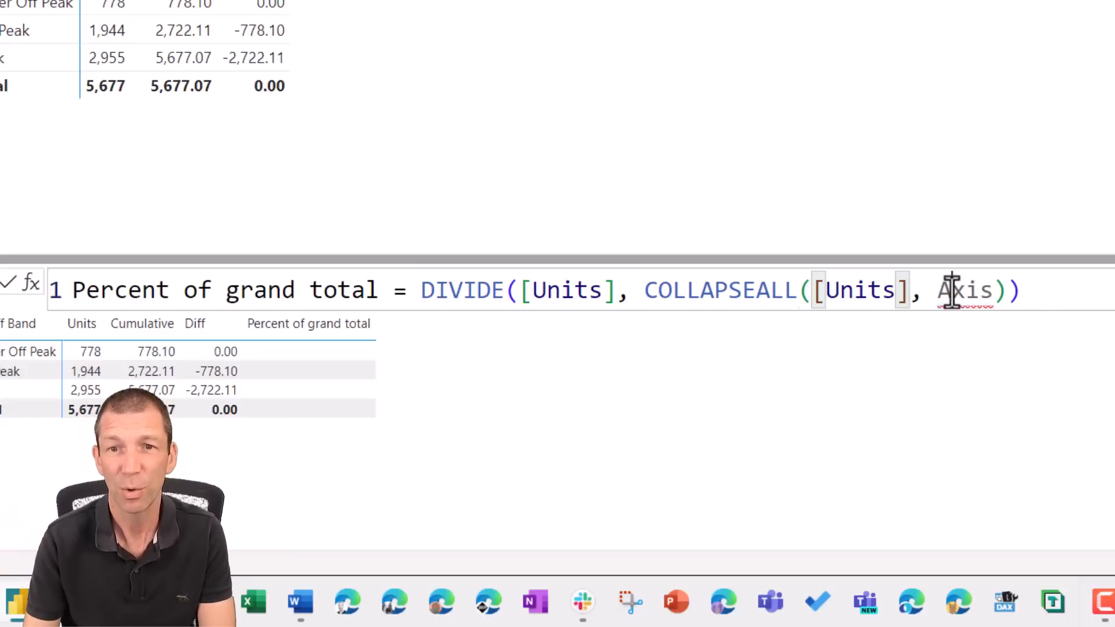
type("row")
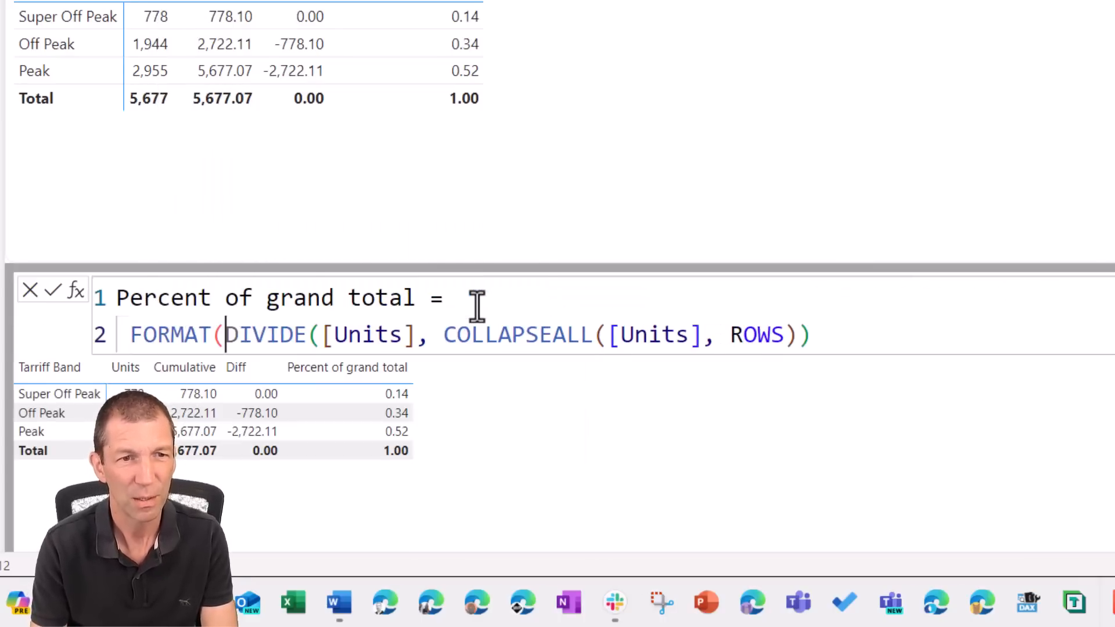
Wrap the DIVIDE expression in FORMAT with the "#,#0%" format string over separate lines.
key("Enter")
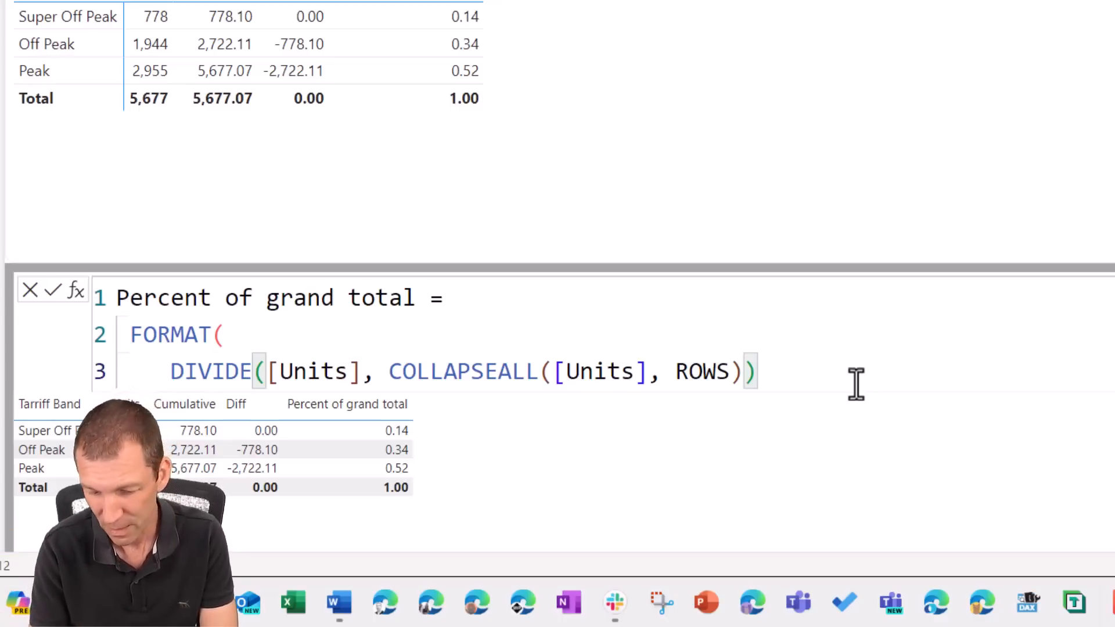
type(",")
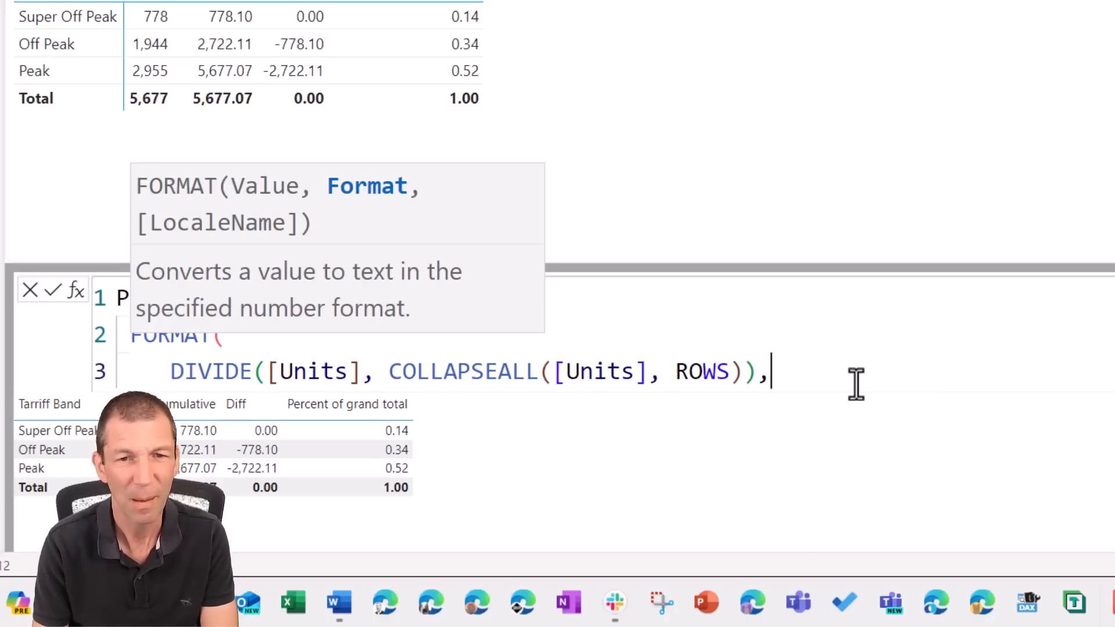
key("enter")
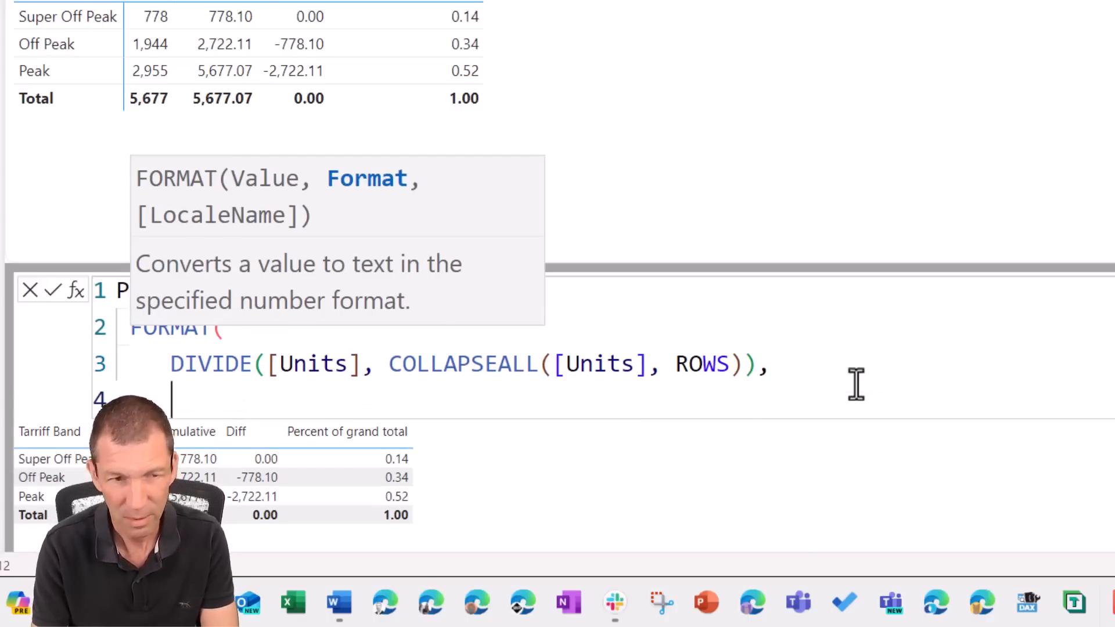
type("\"")
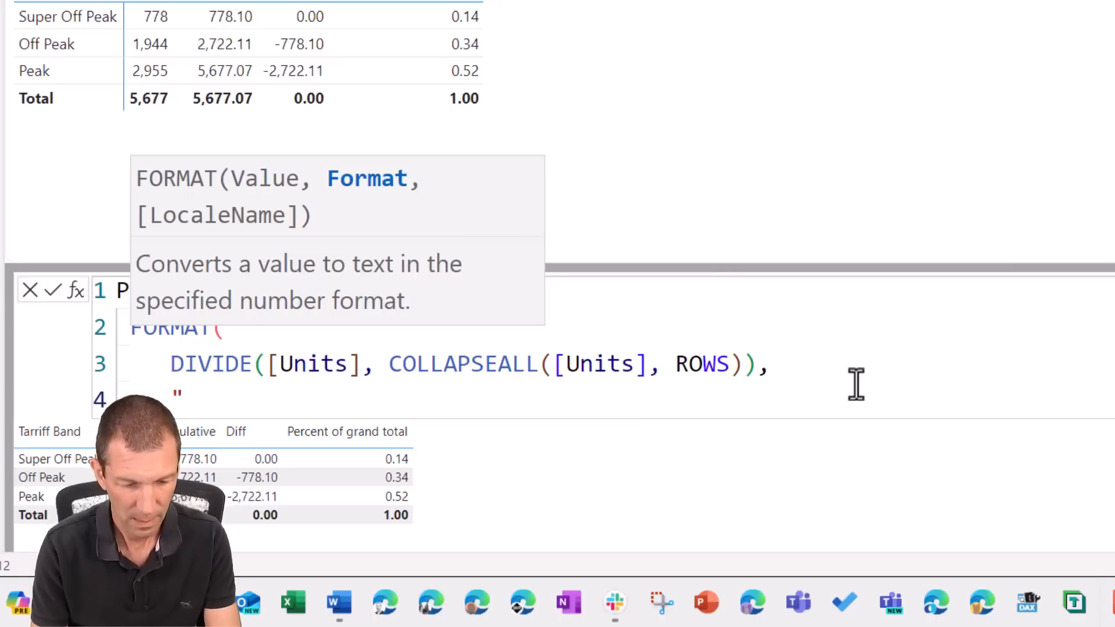
type("#,")
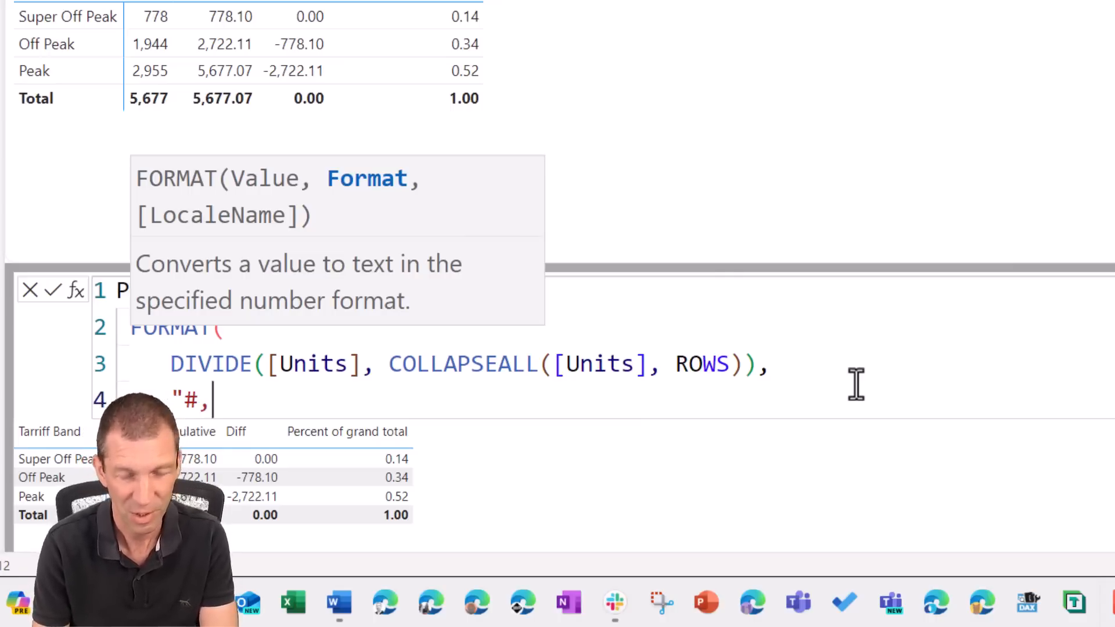
type("#0")
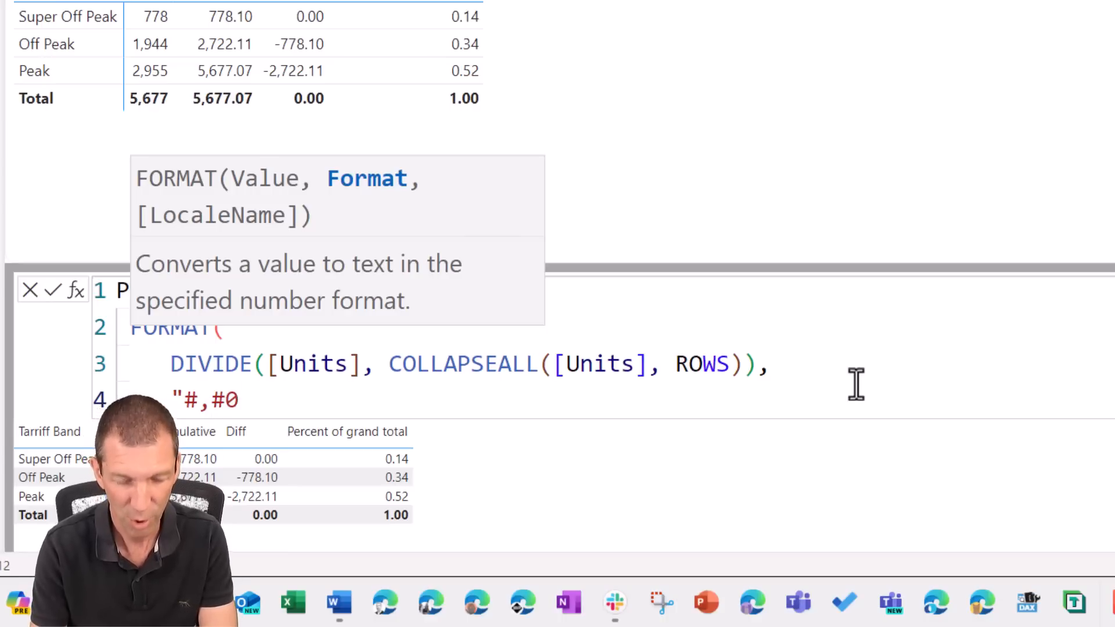
type("%")
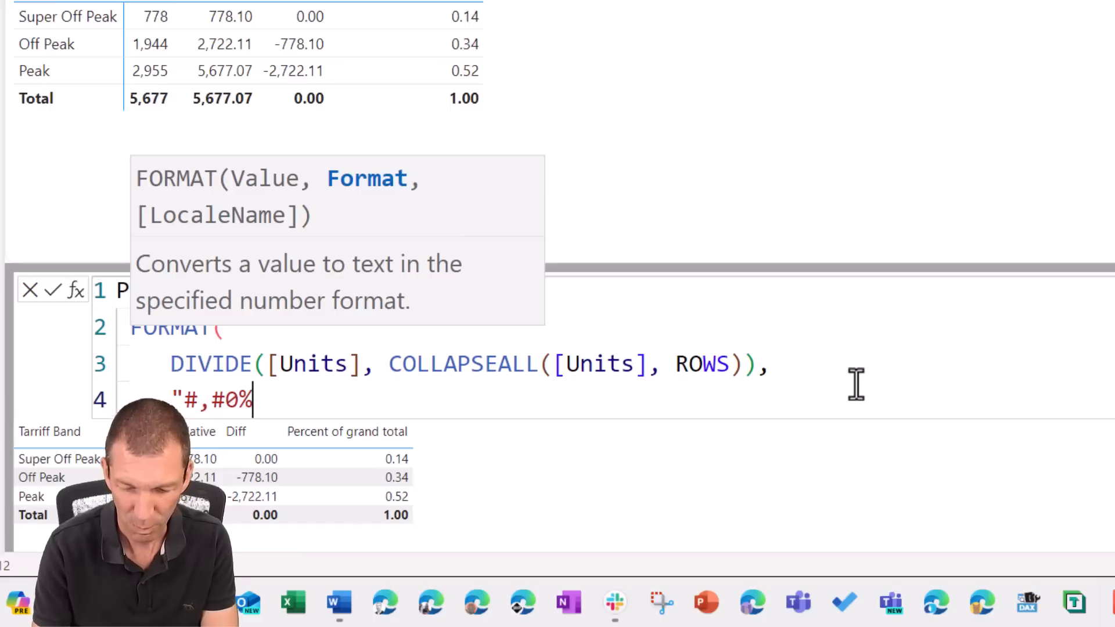
type("\")")
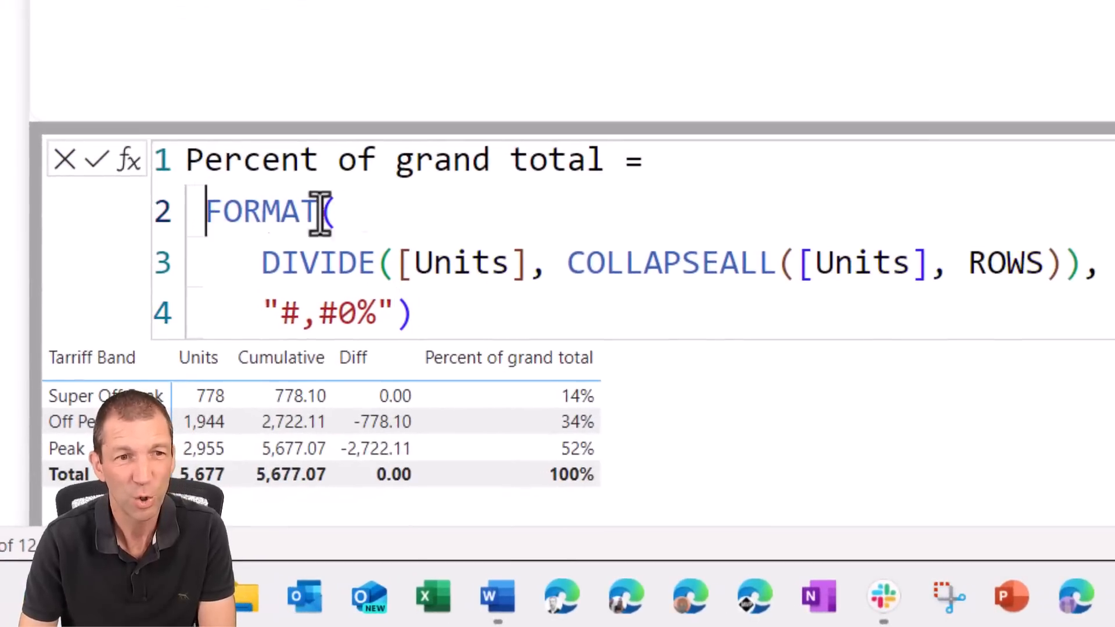
Wrap the formula in IF(ISINSCOPE([Tarriff Band]), …, "") to blank the Total row.
key("Enter")
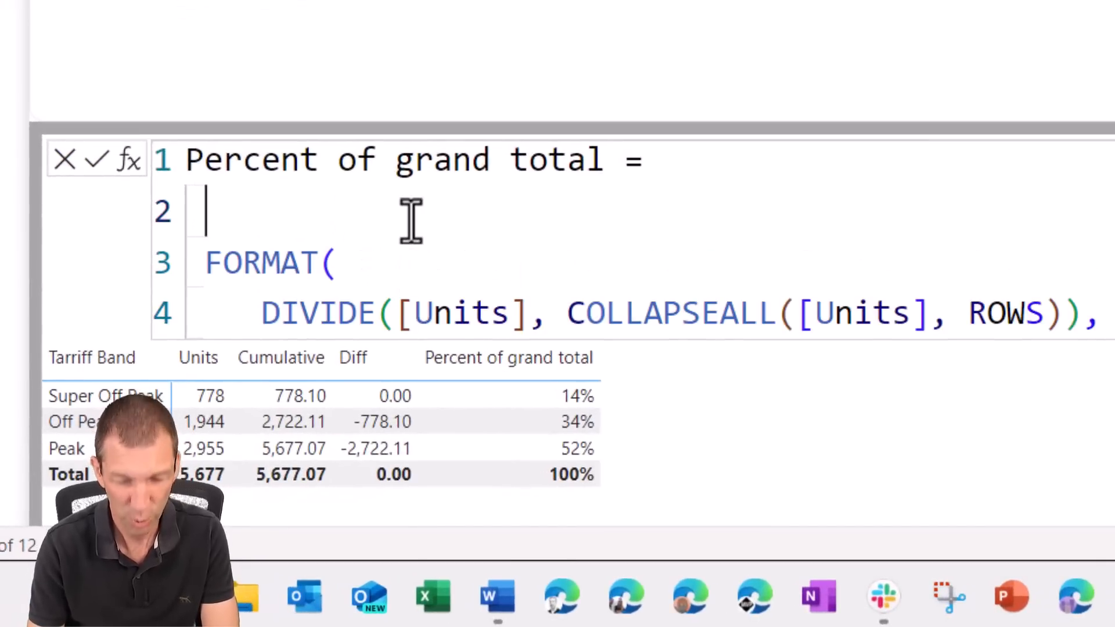
type("IF(ISINSCOPE([Tarriff Band")
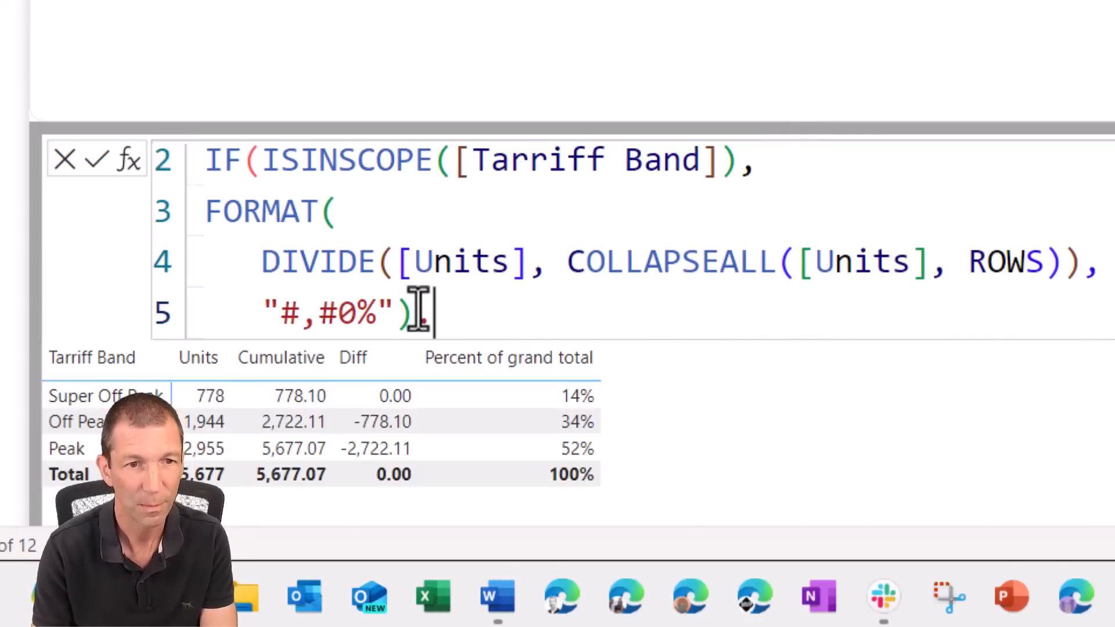
type(",")
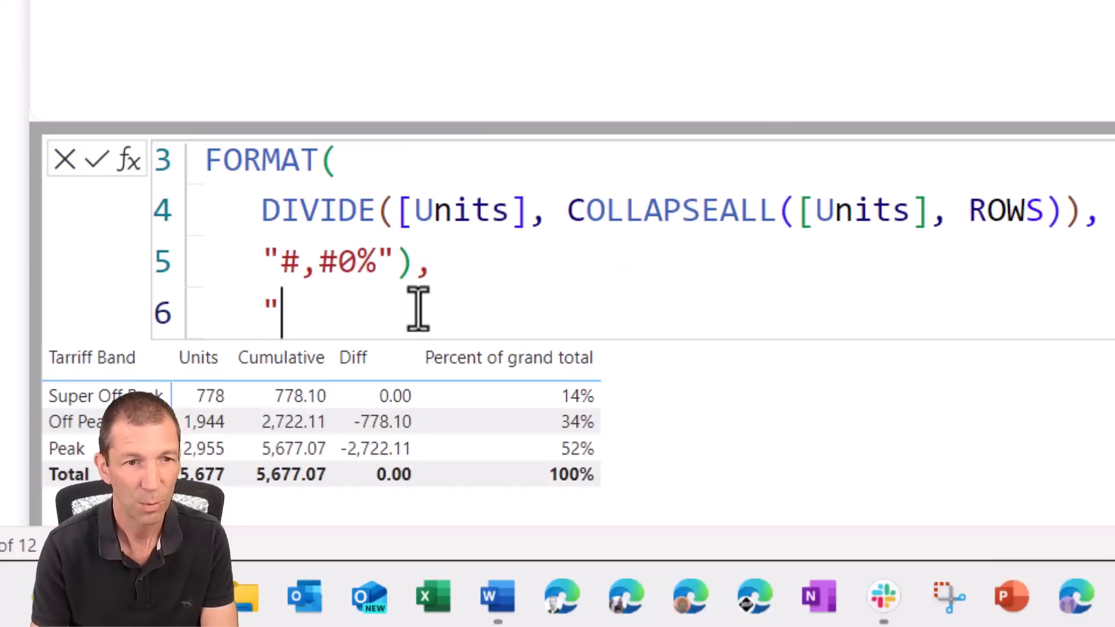
type("Bl")
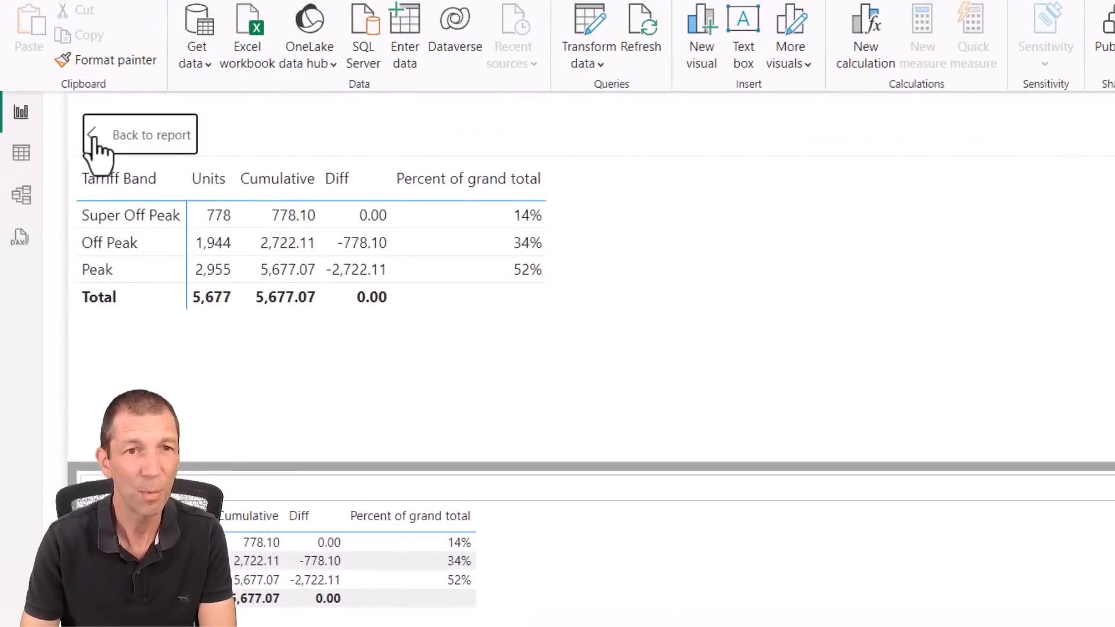
Return to the report and open the Cumulative RUNNINGSUM([Usage kWh]) calculation for editing.
left_click(140, 134)
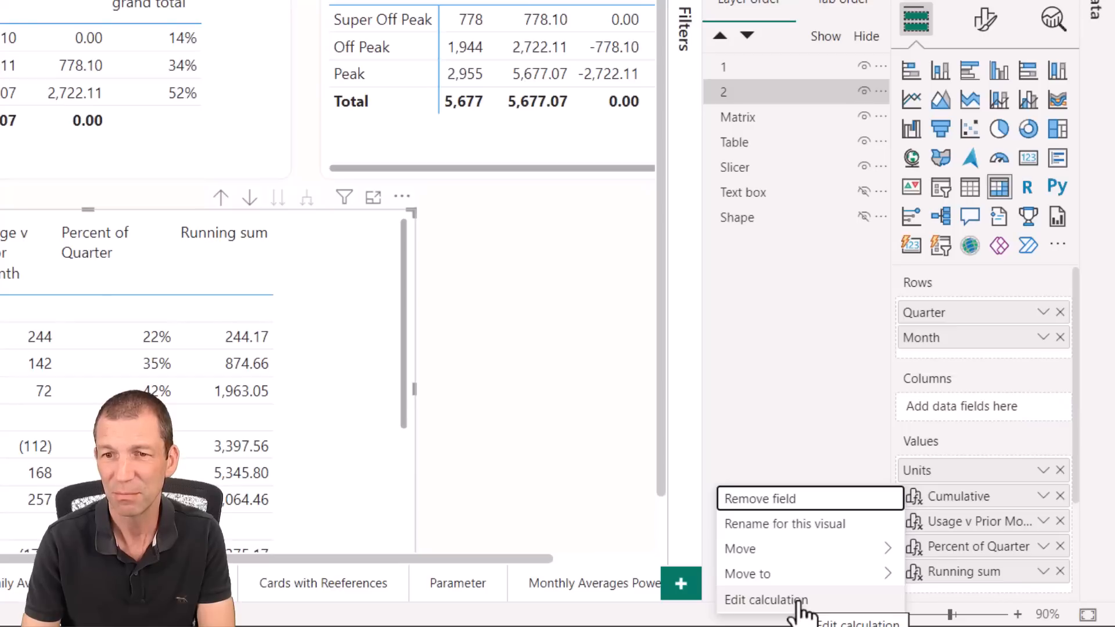
left_click(765, 600)
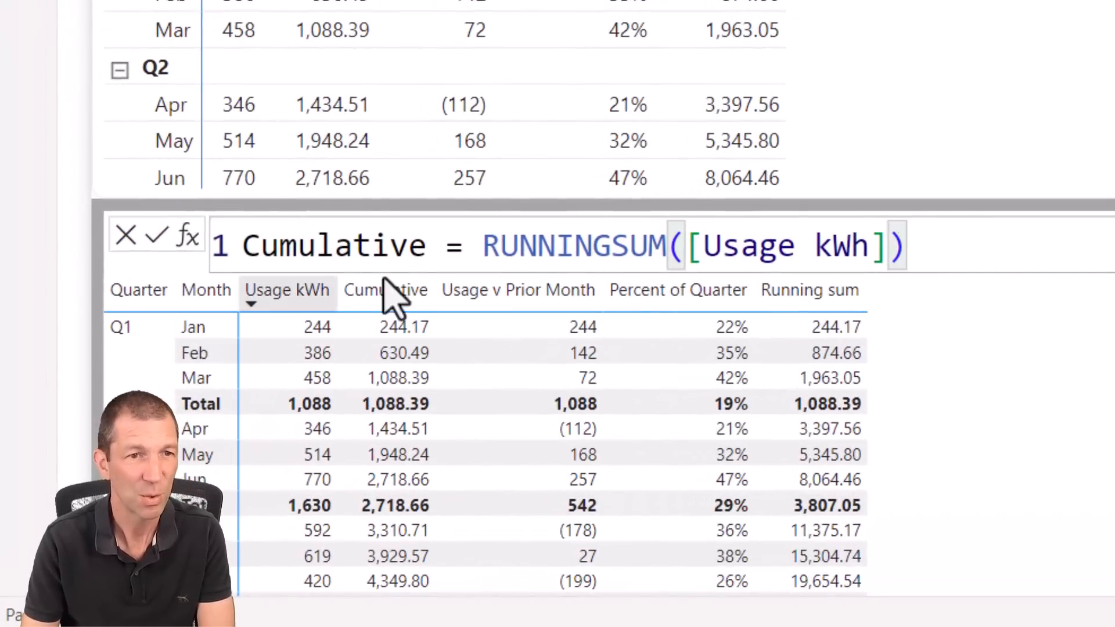
mouse_move(327, 349)
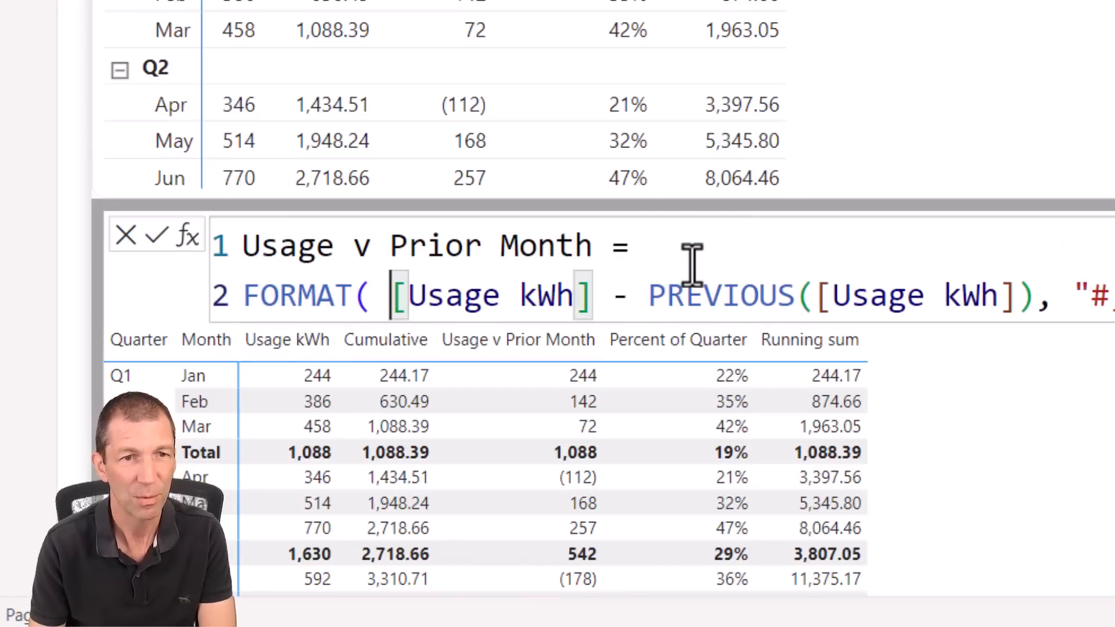
Split the Usage v Prior Month FORMAT formula across separate lines.
key("Enter")
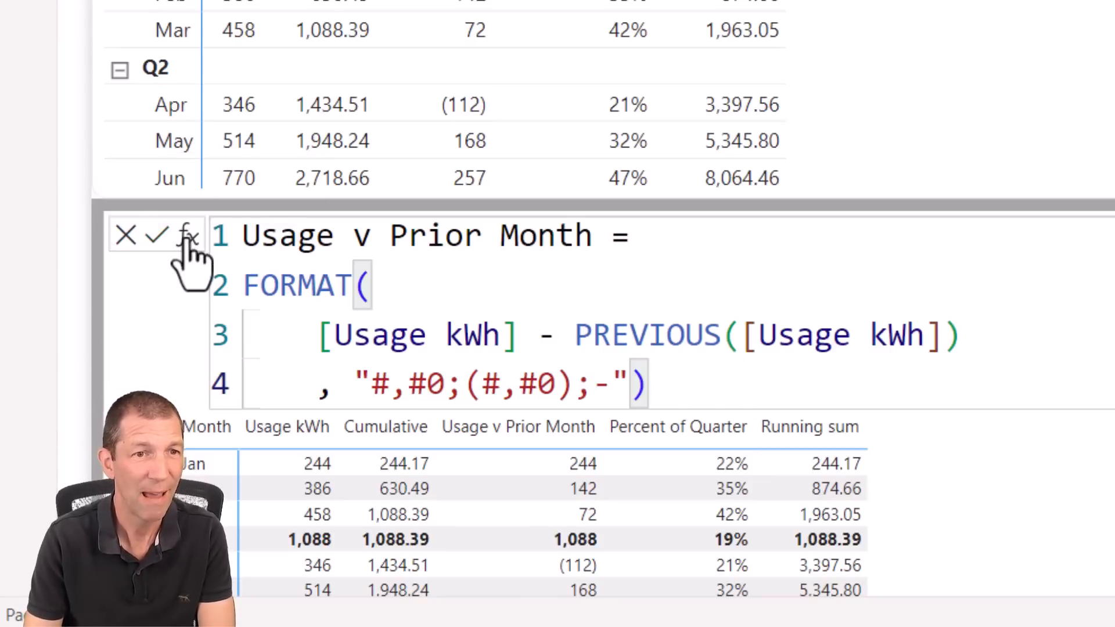
Insert the Versus previous template calculation into the usage matrix.
left_click(157, 235)
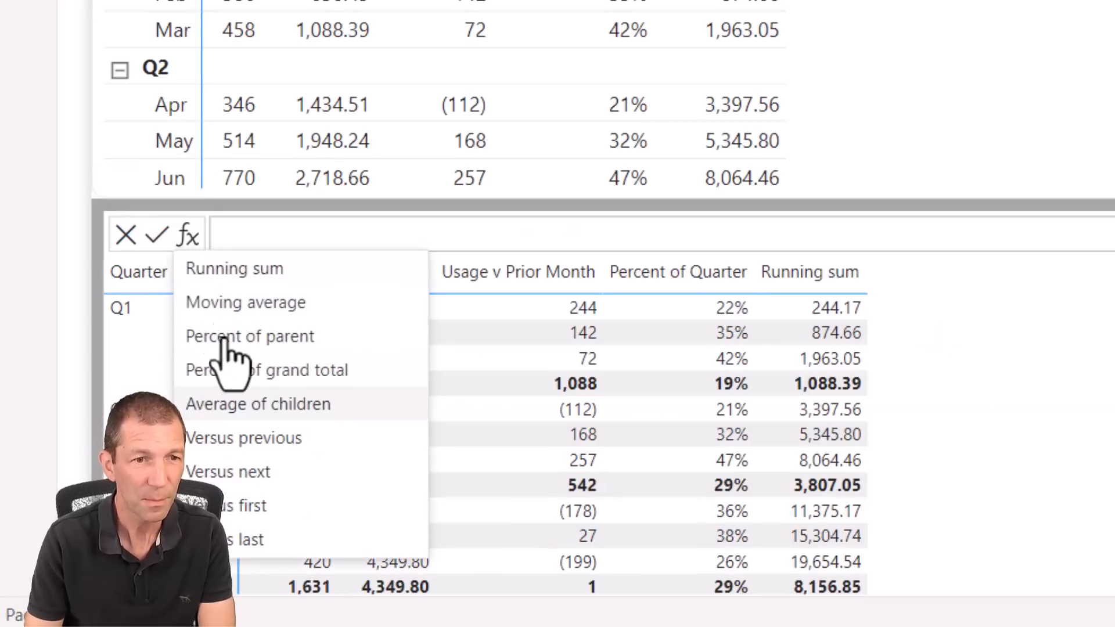
mouse_move(297, 490)
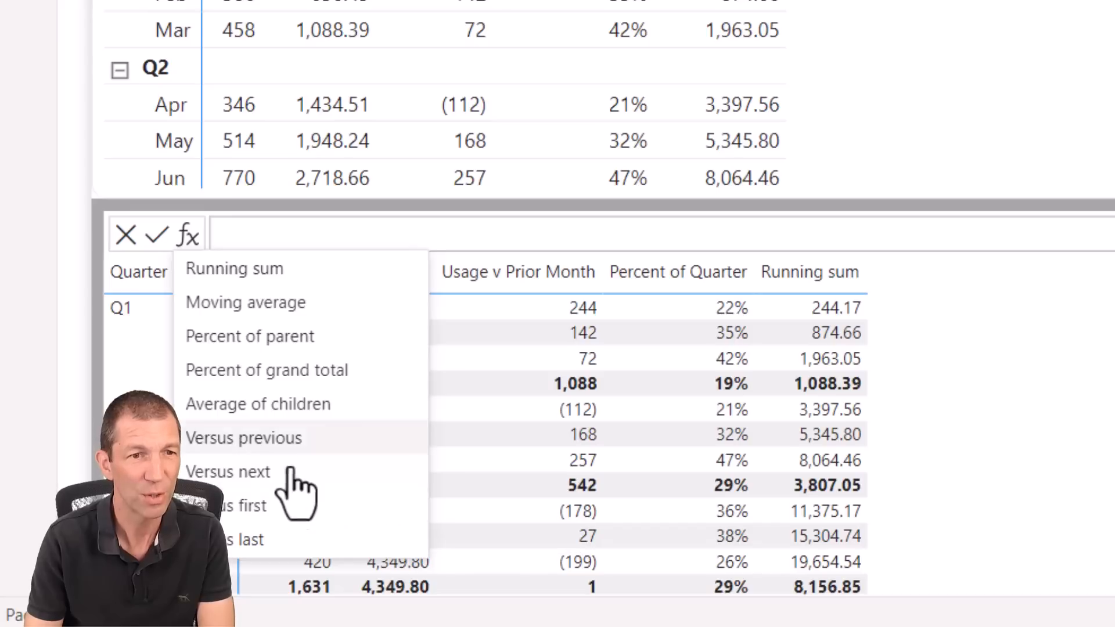
left_click(243, 437)
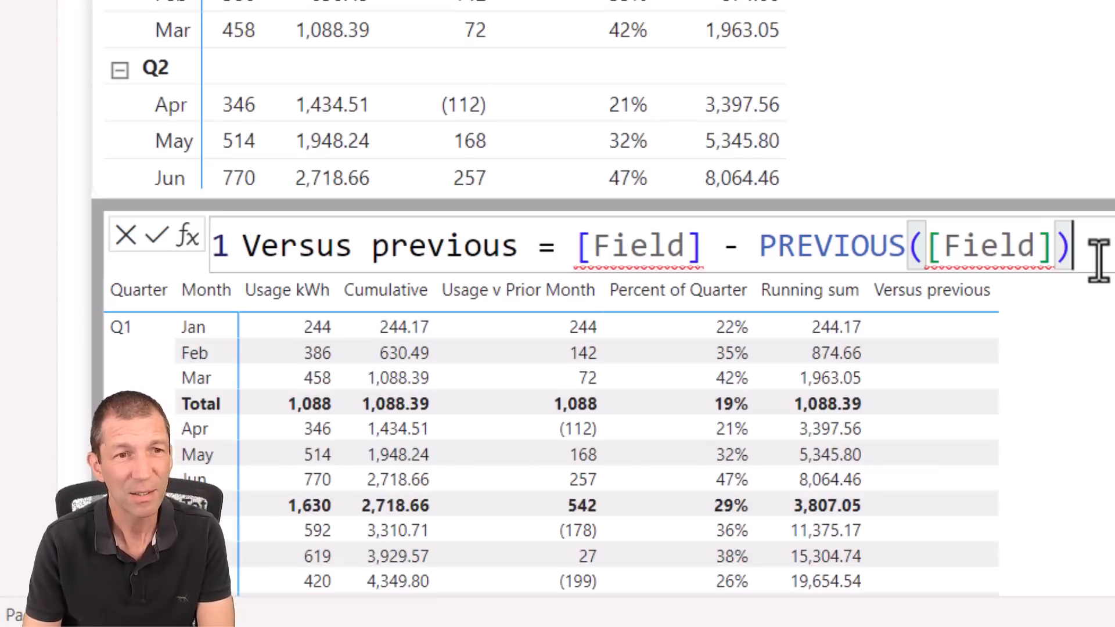
mouse_move(669, 352)
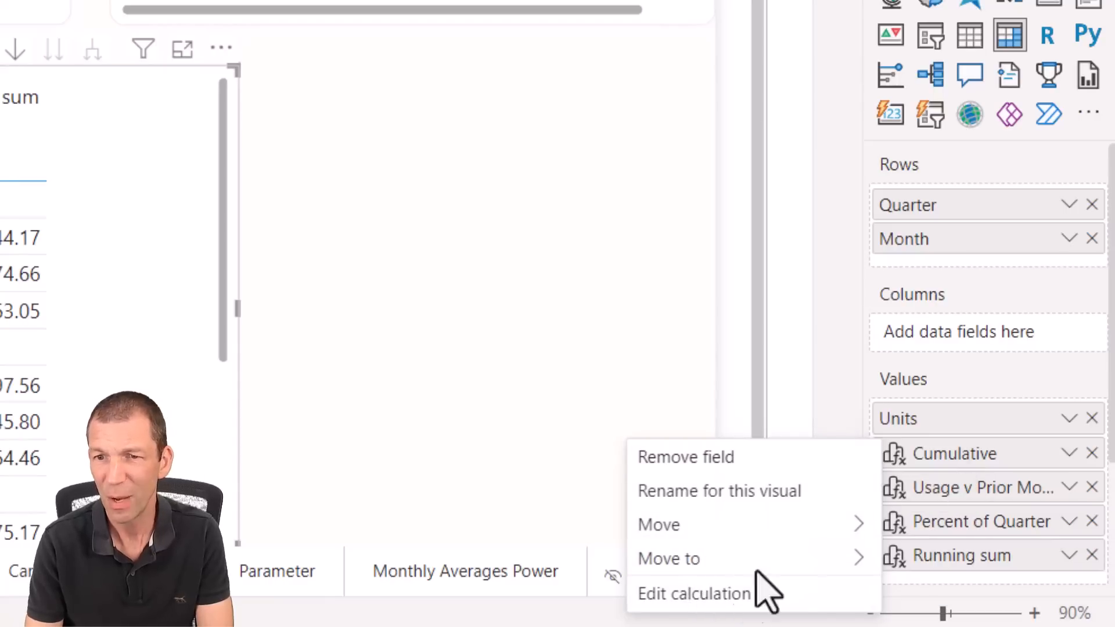
mouse_move(818, 601)
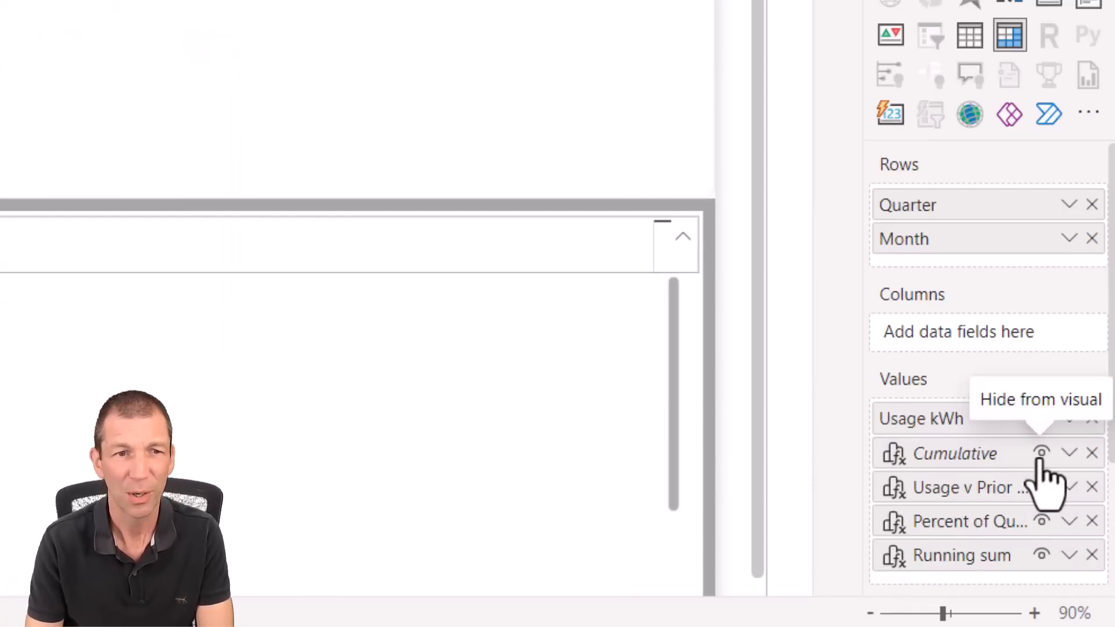
Hide Cumulative and Usage v Prior Month from the visual using their eye icons.
left_click(1041, 453)
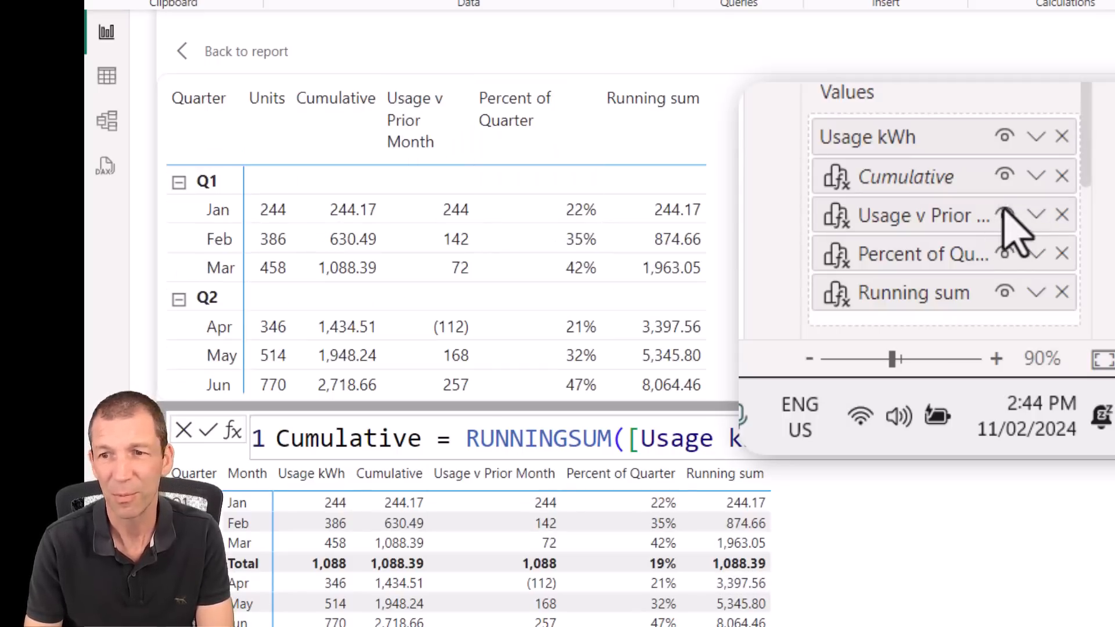
left_click(1004, 176)
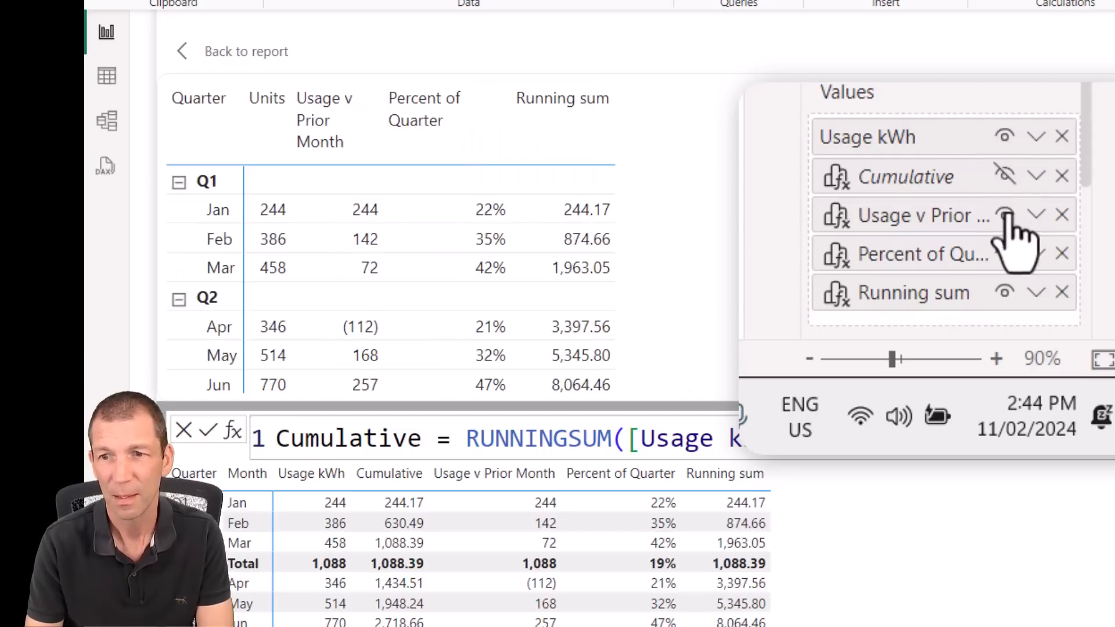
left_click(1004, 216)
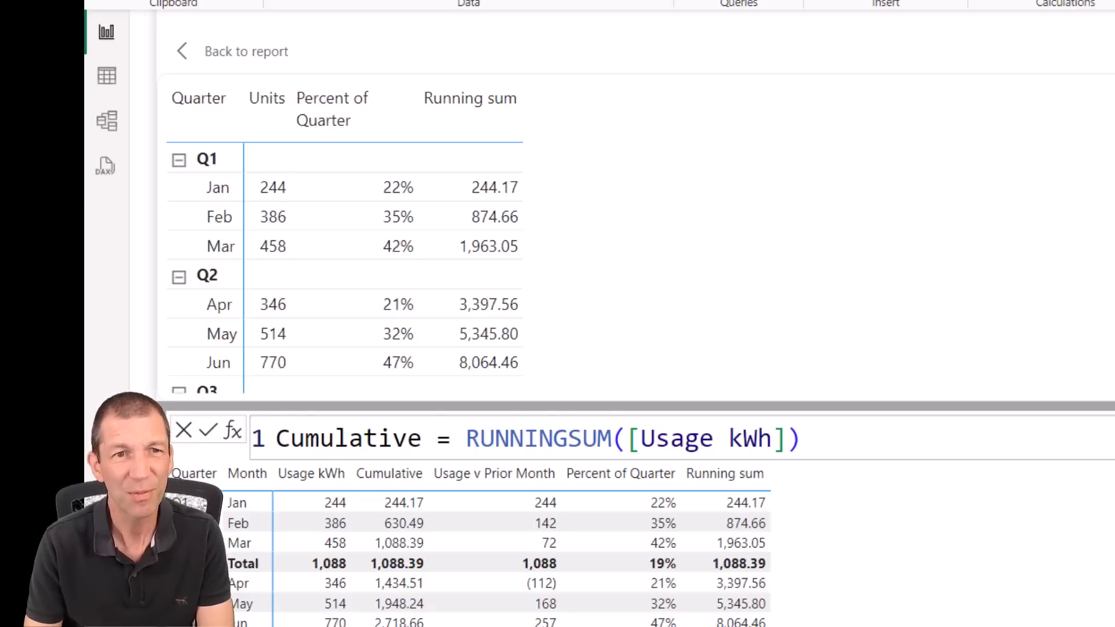
mouse_move(316, 111)
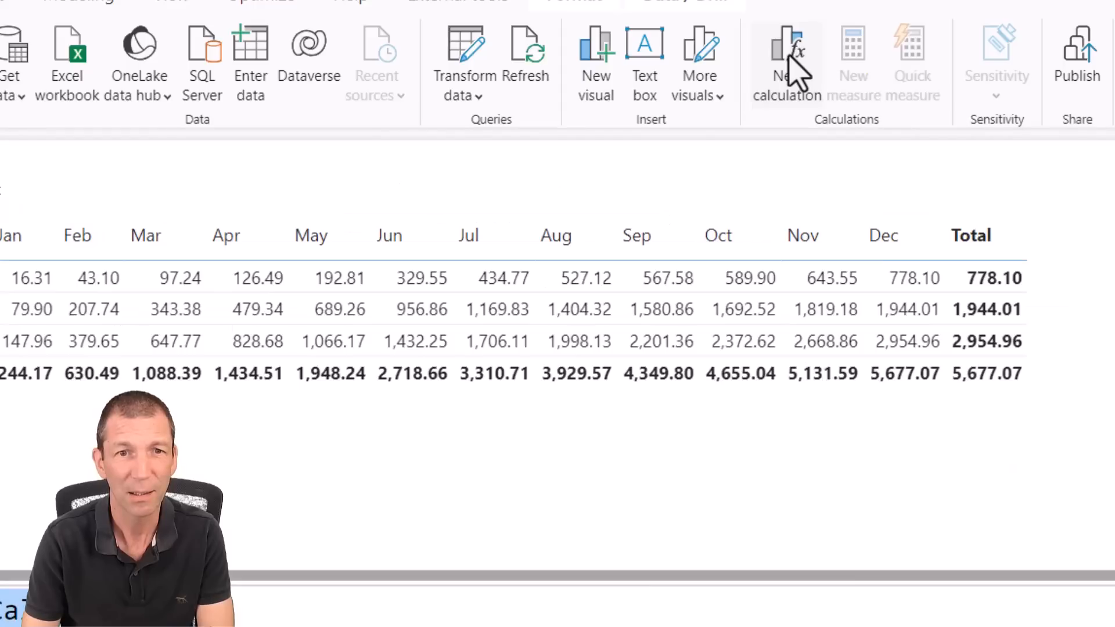
Open a new, empty visual calculation on the Tariff Band by month matrix.
left_click(788, 61)
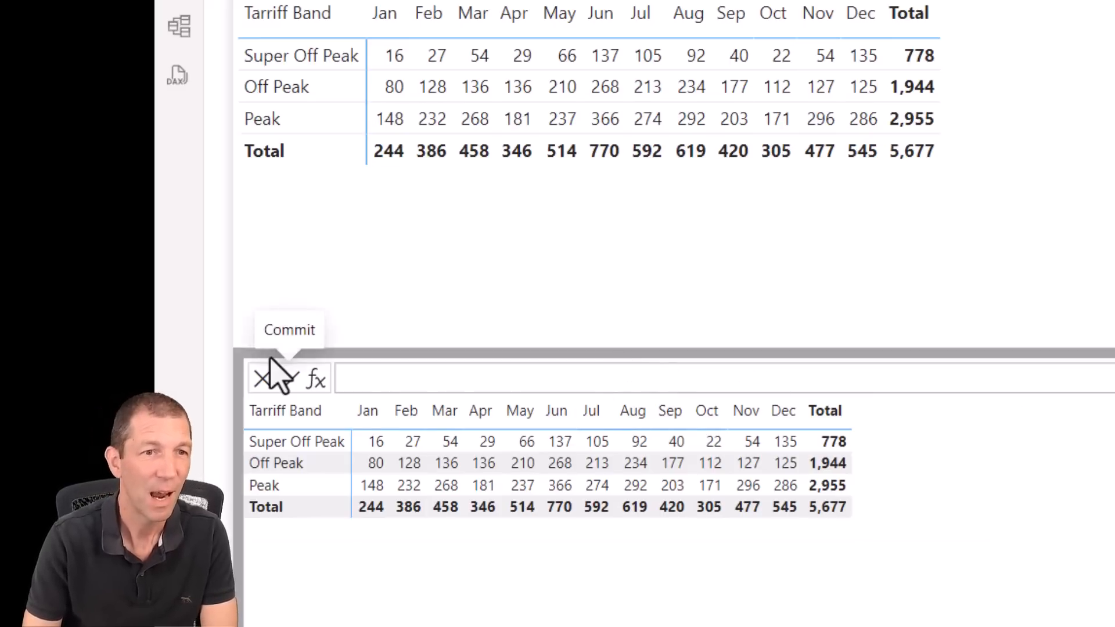
Insert the Running sum template using Usage kWh, accumulated across COLUMNS.
left_click(311, 377)
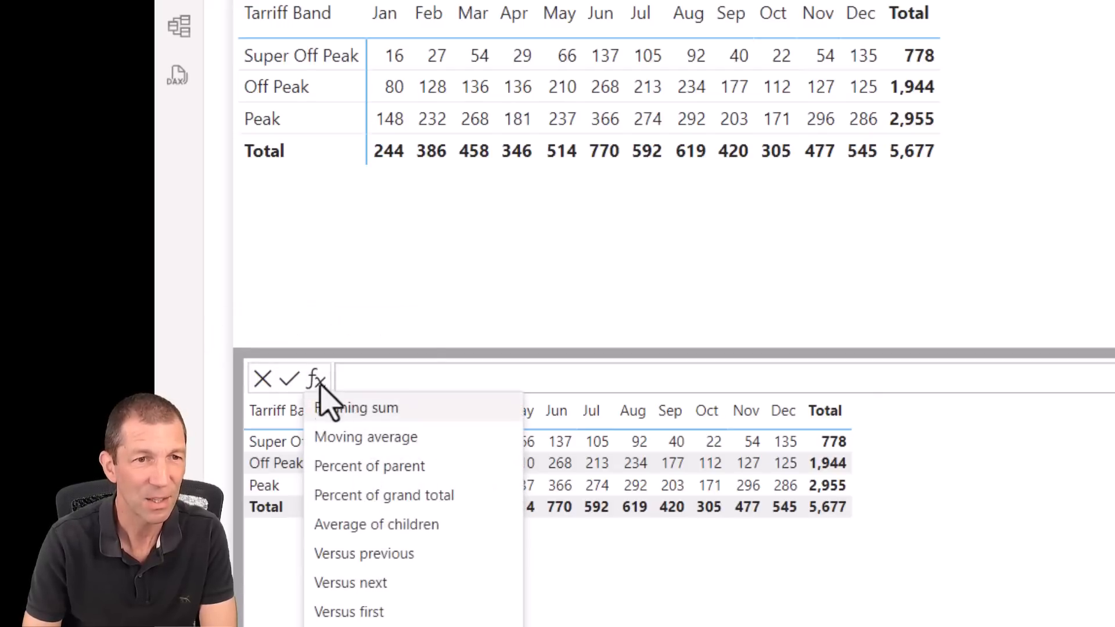
left_click(357, 408)
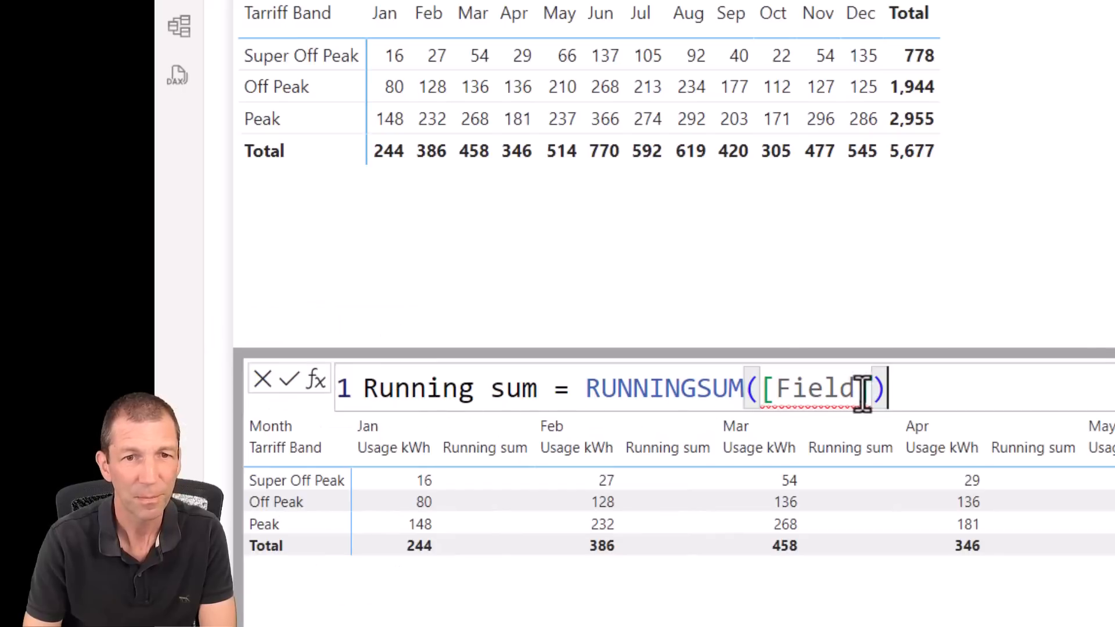
double_click(814, 389)
type("Usage kWh")
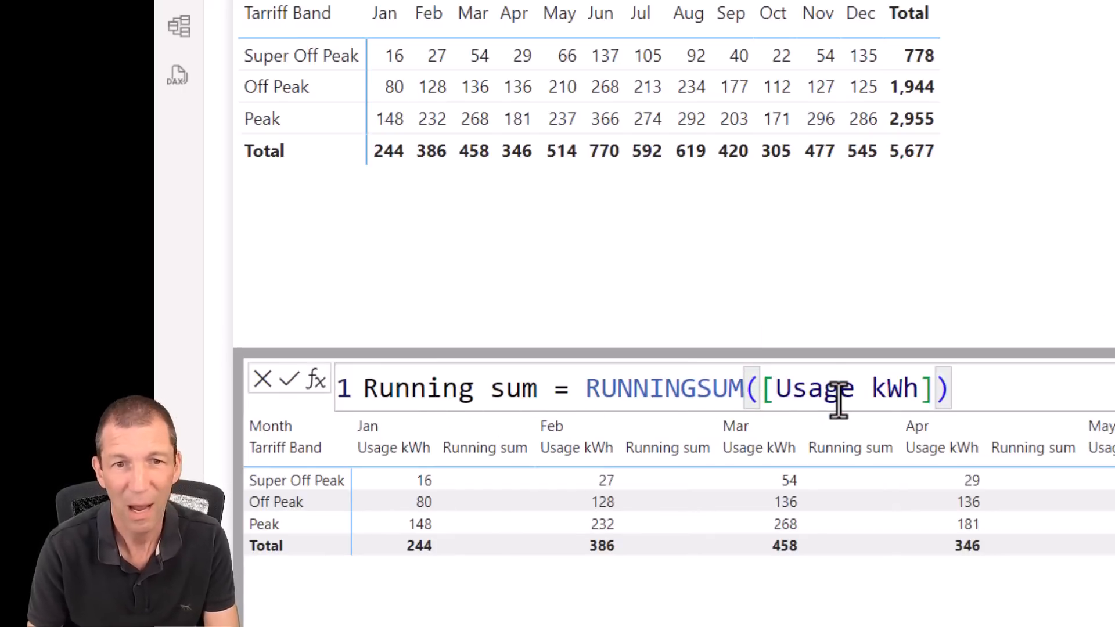
type(",")
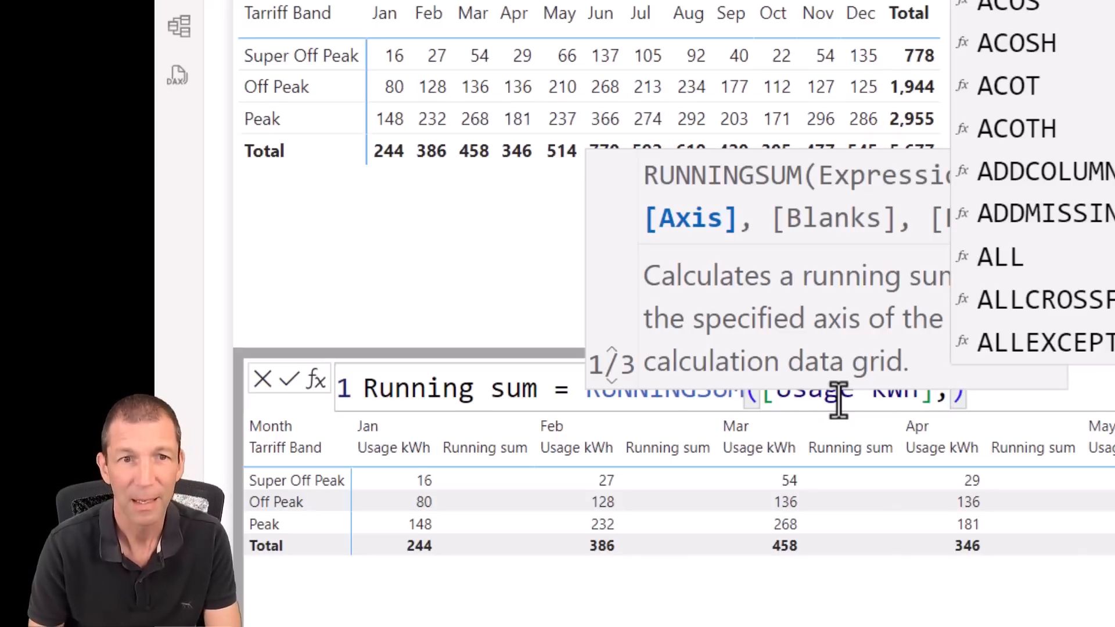
type("col")
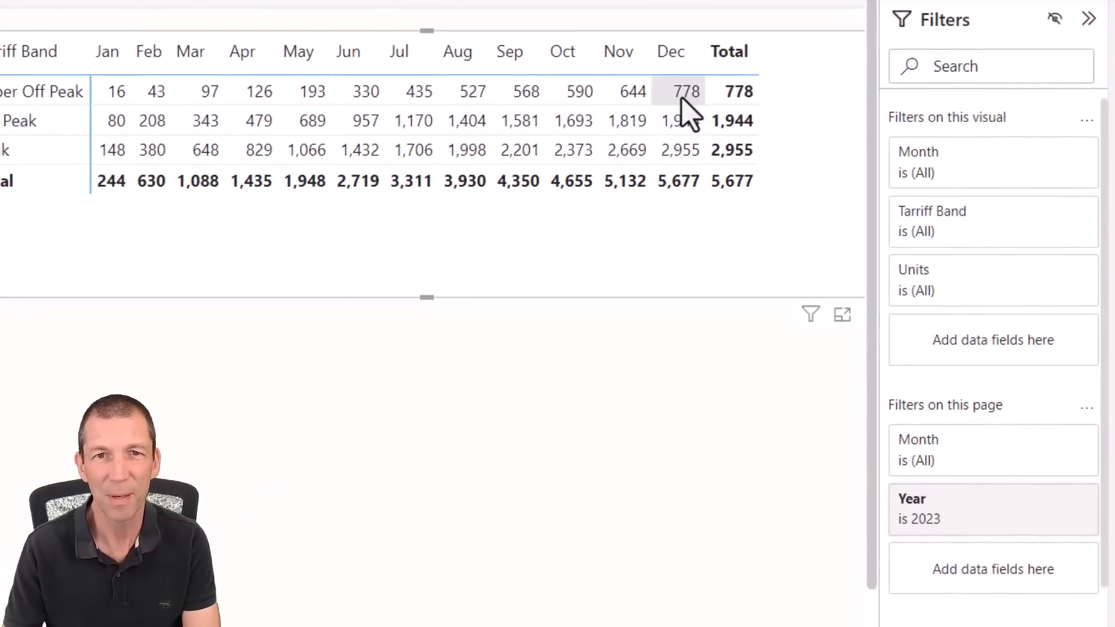
Untick Jan in the Month filter card so the running sum starts at February.
left_click(919, 151)
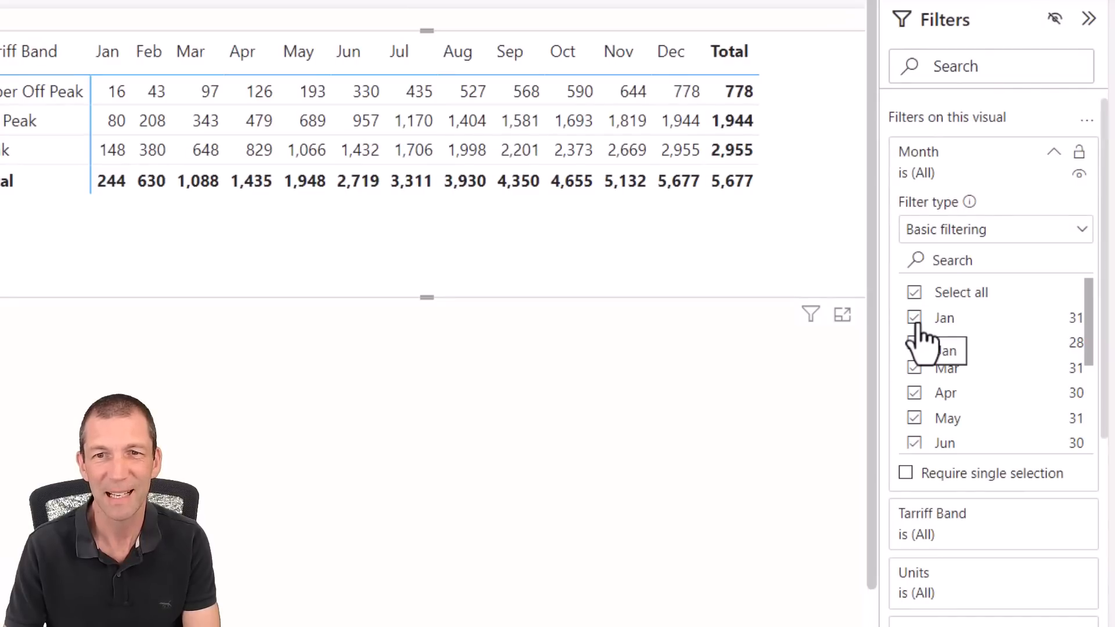
left_click(915, 317)
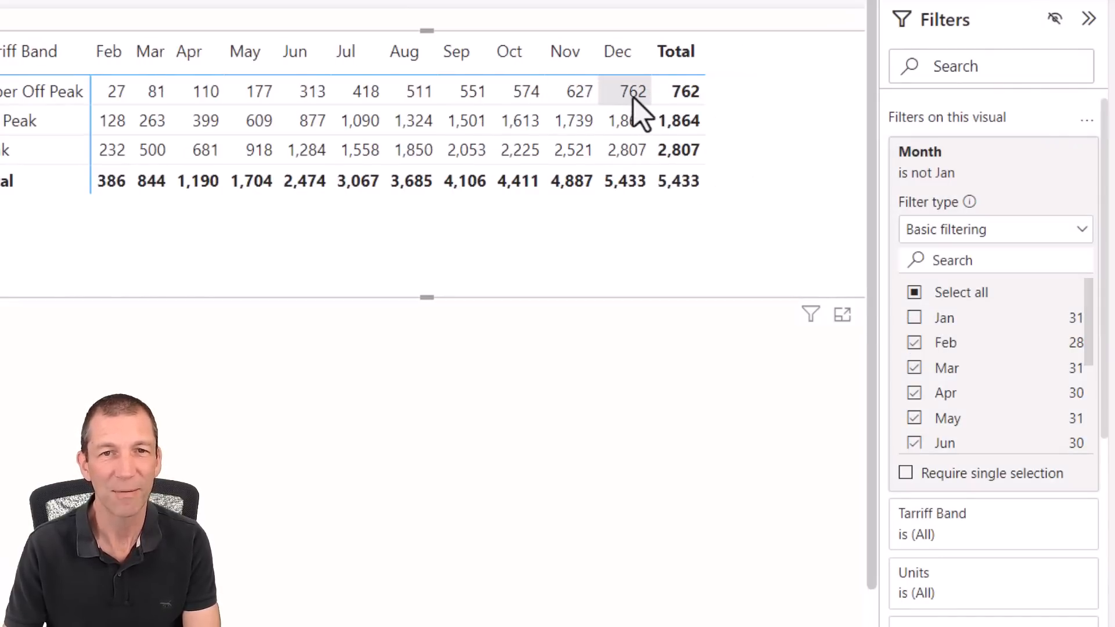
left_click(914, 318)
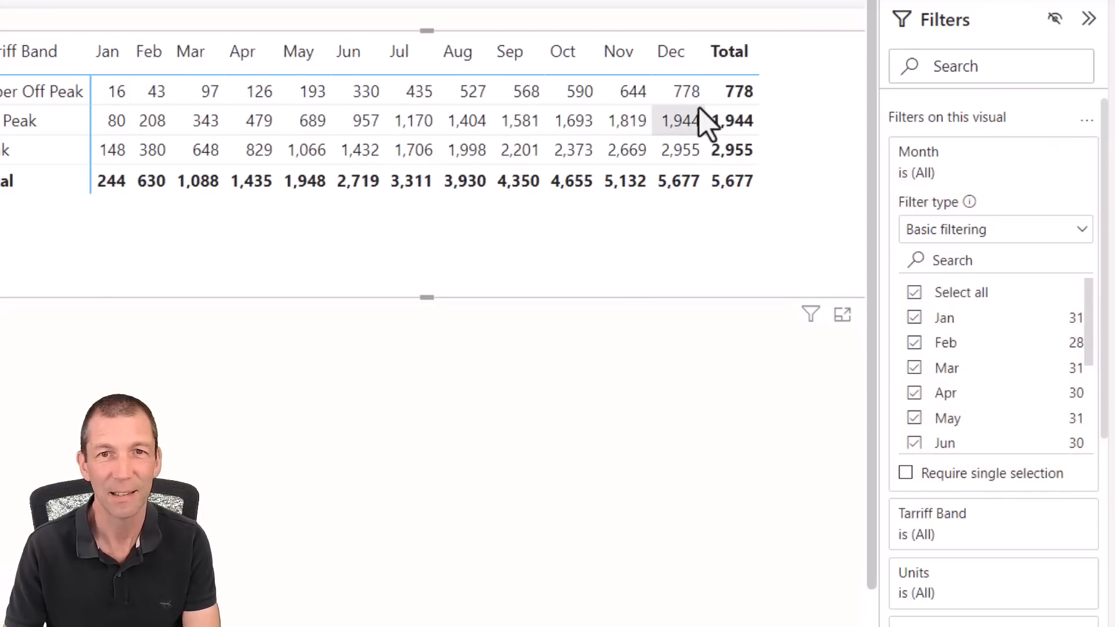
left_click(915, 318)
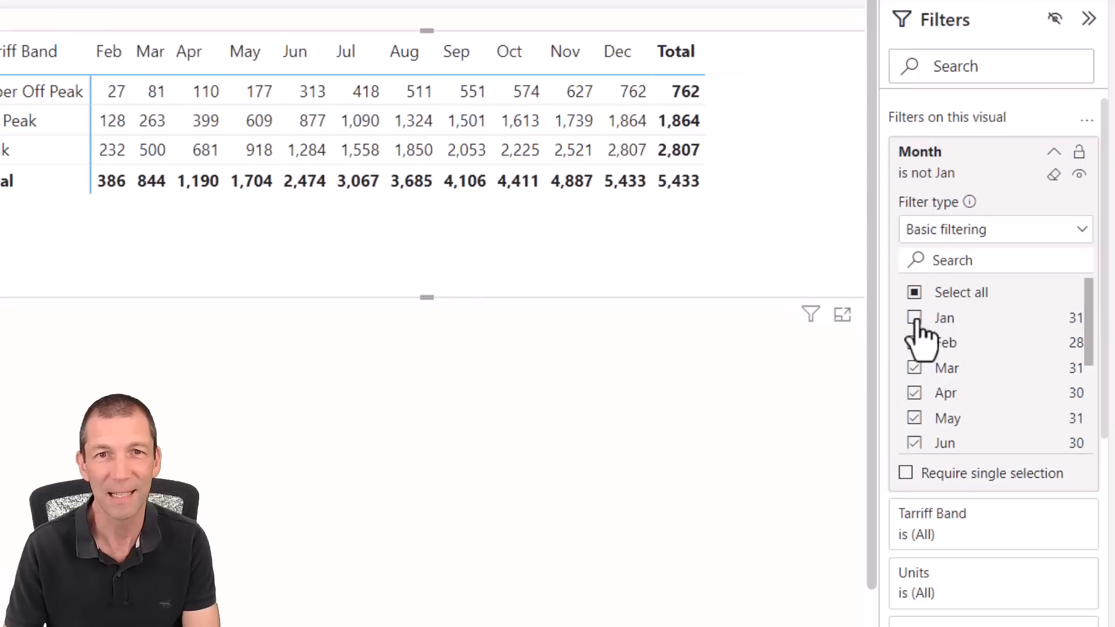